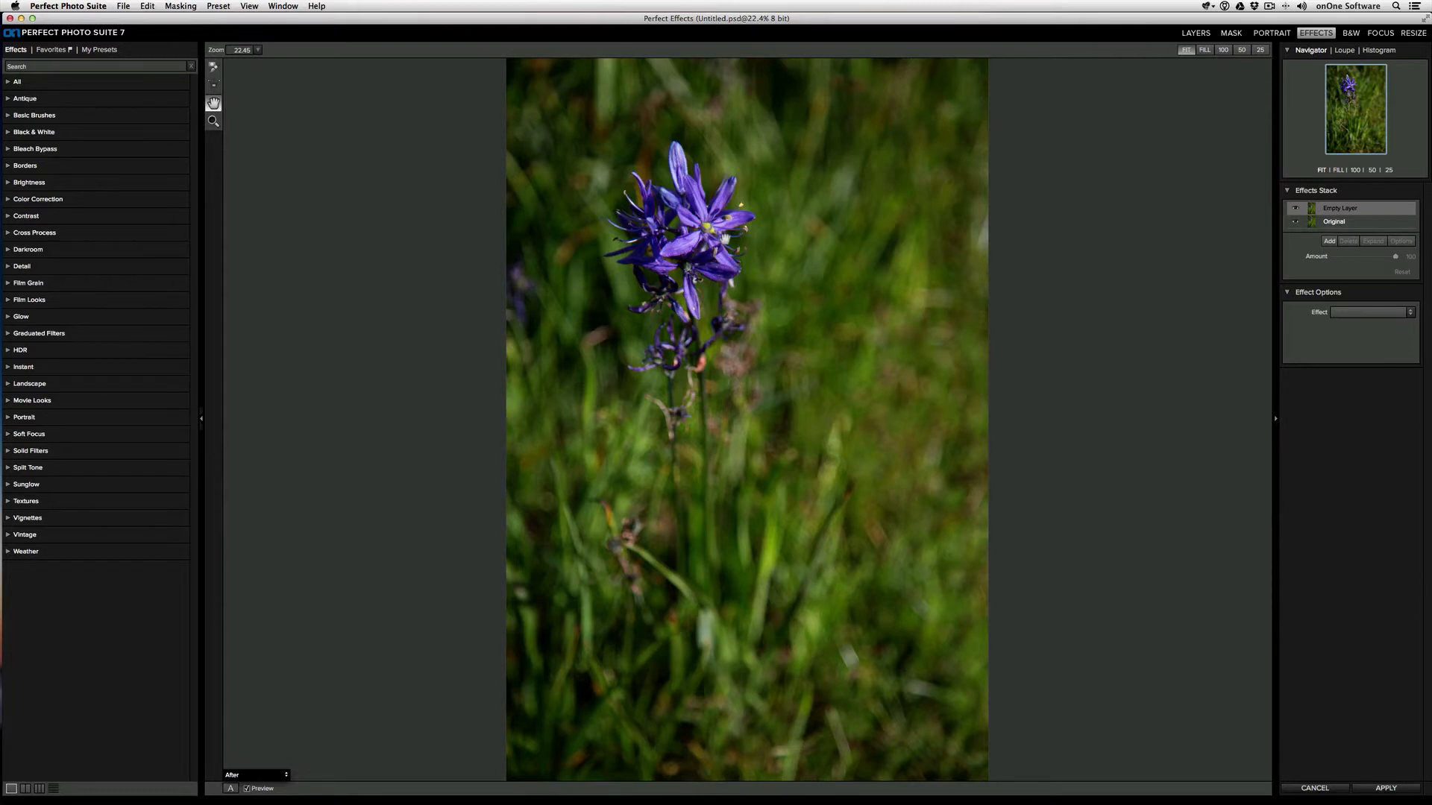
{"action": "mouse_move", "coordinate": [893, 303]}
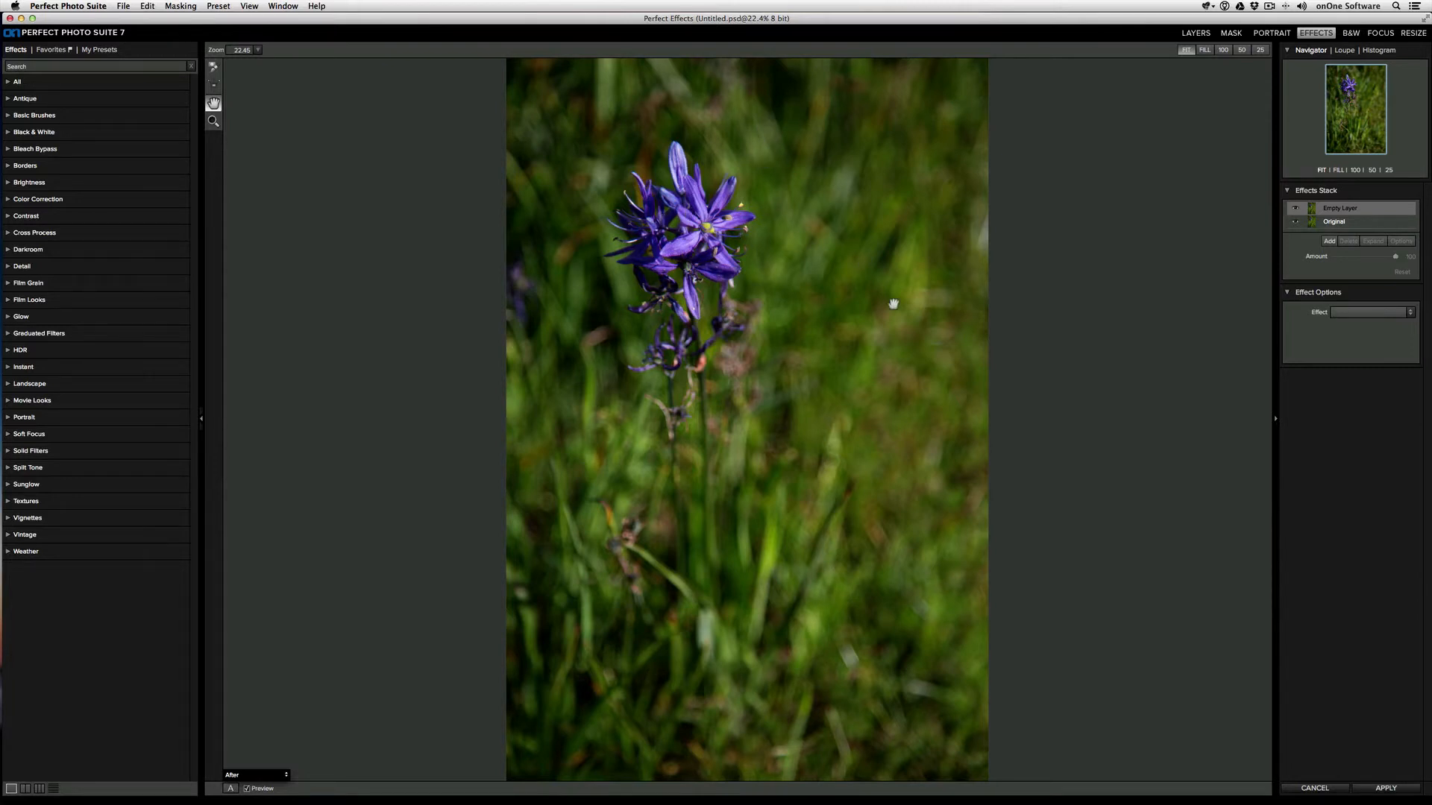
{"action": "mouse_move", "coordinate": [467, 287]}
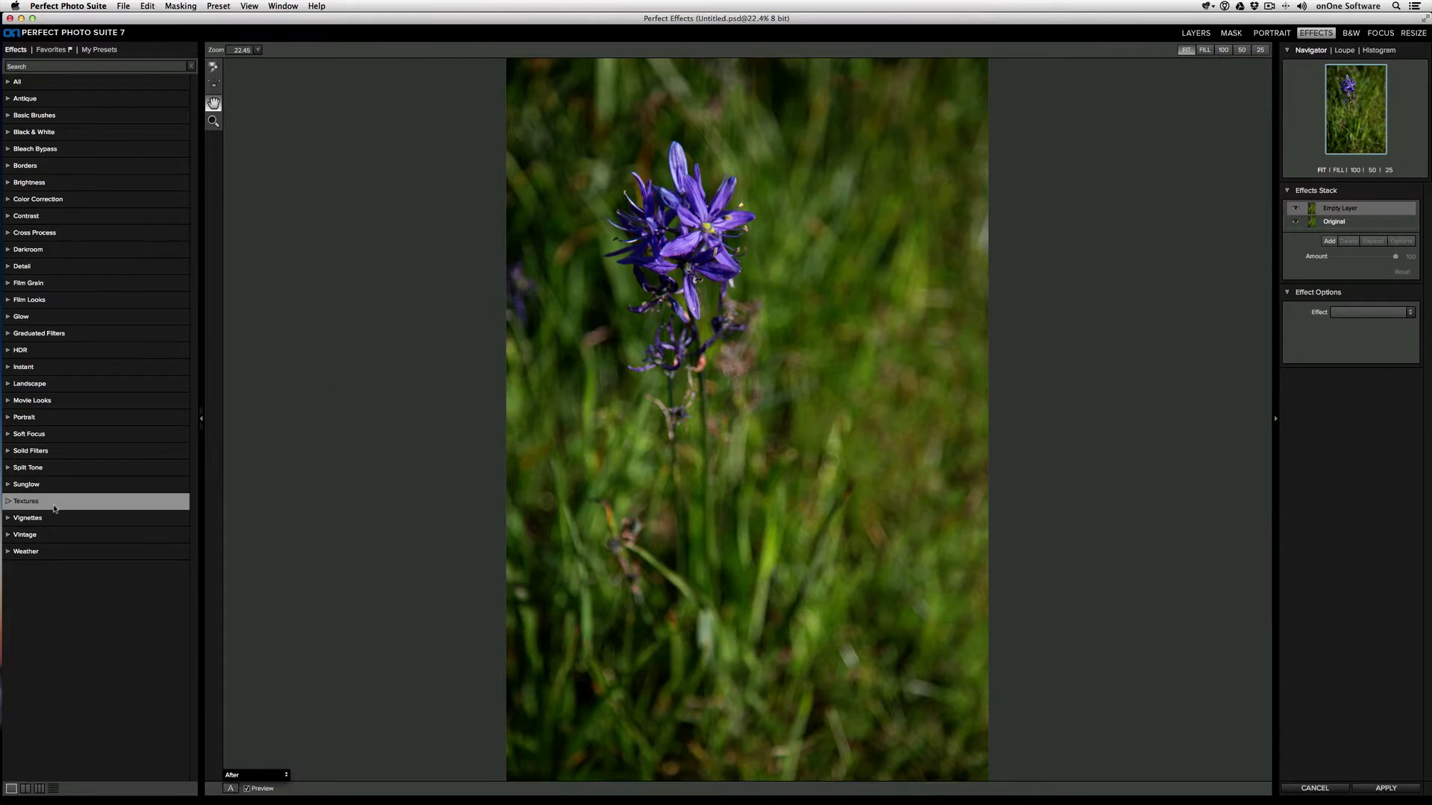
Apply the Brocade Cool texture from the Textures category over the purple flower photo
{"action": "left_click", "coordinate": [25, 501]}
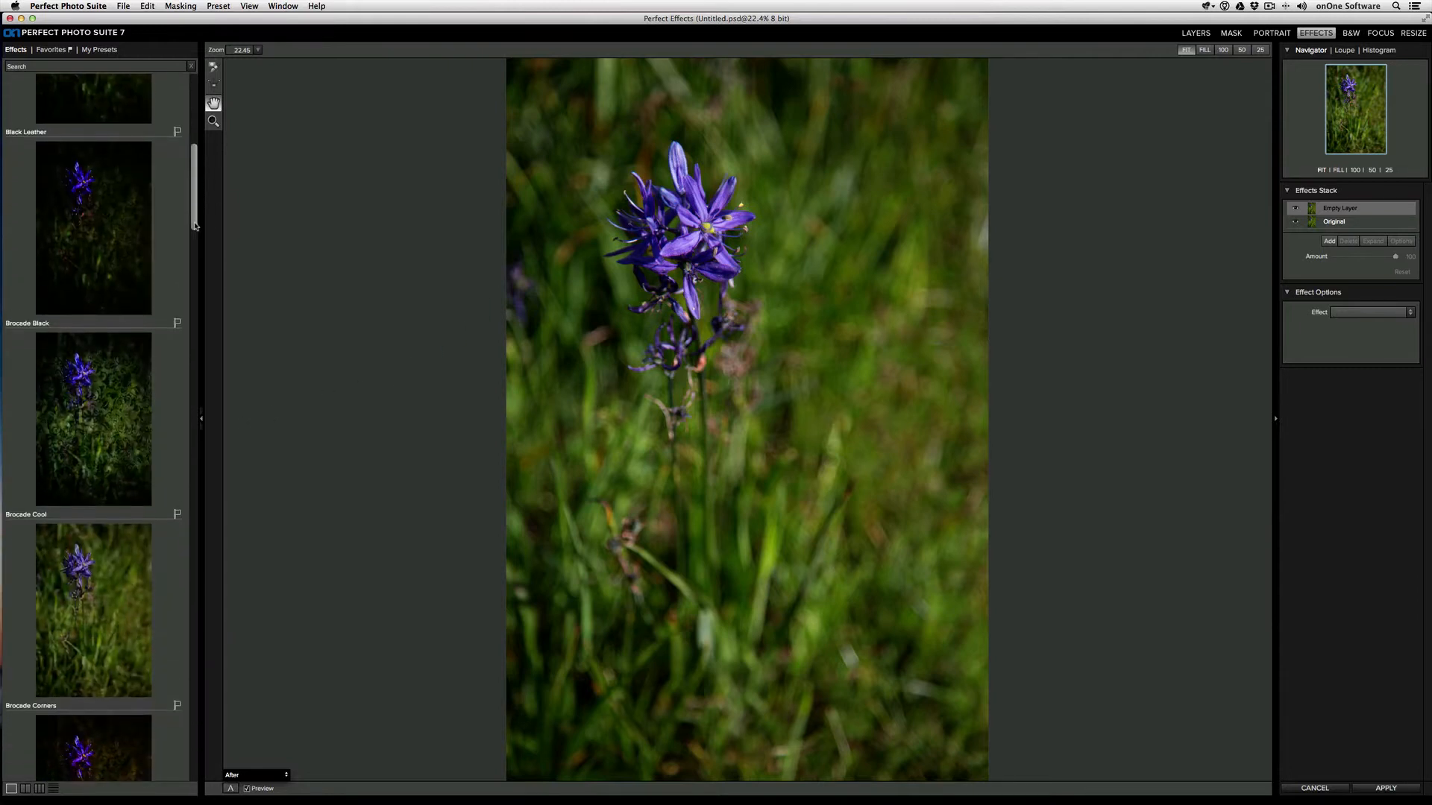
{"action": "scroll", "scroll_direction": "up", "scroll_amount": 3}
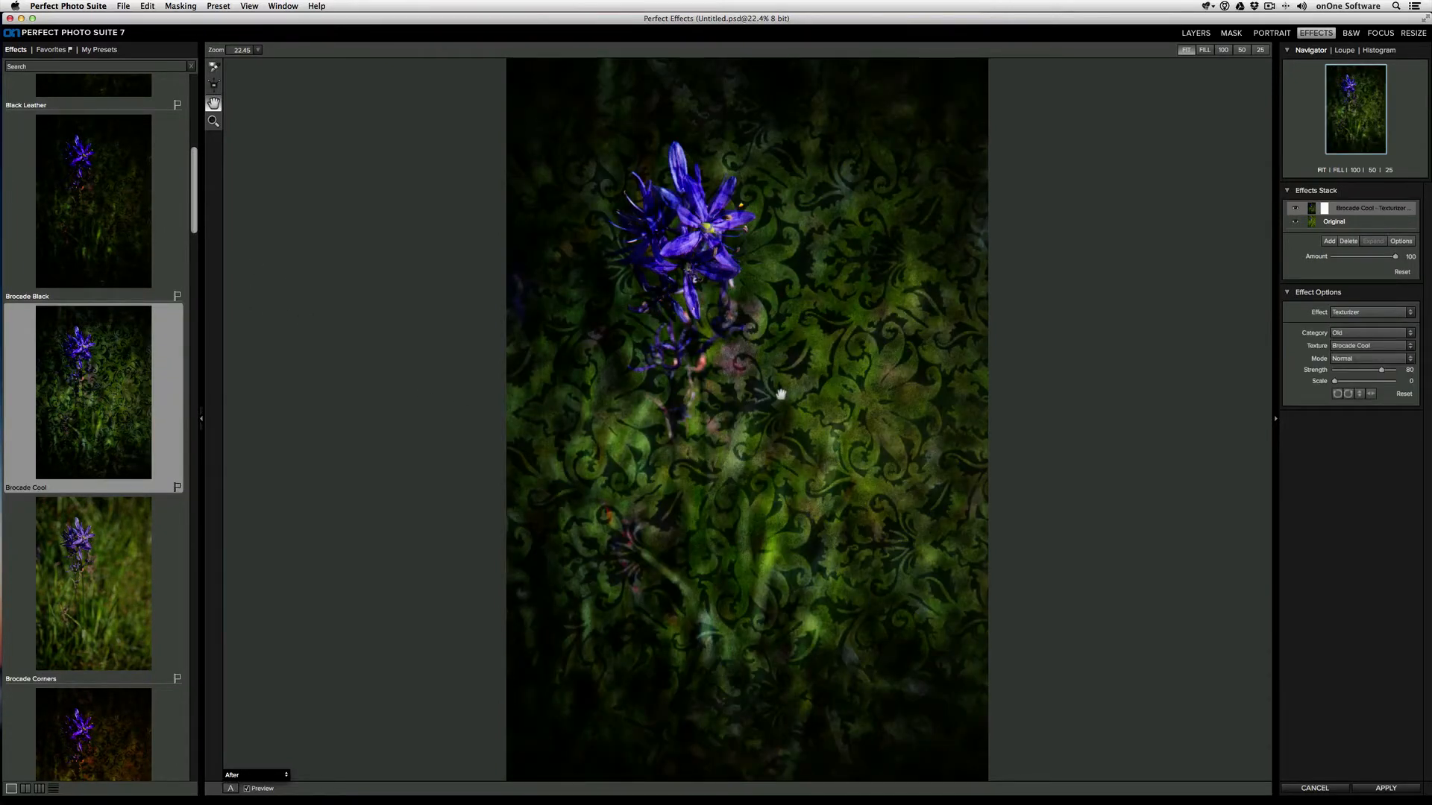
{"action": "mouse_move", "coordinate": [631, 384]}
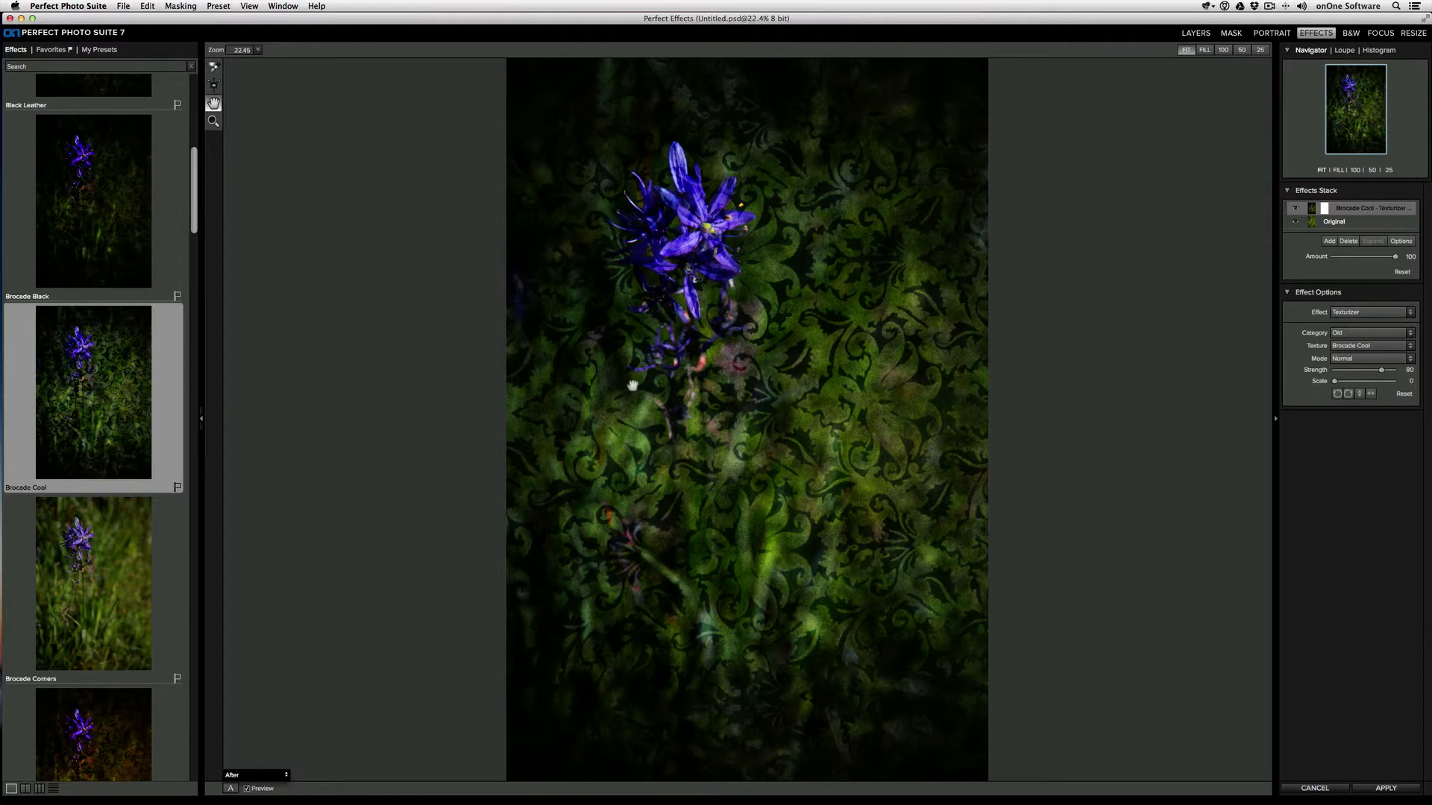
{"action": "mouse_move", "coordinate": [605, 274]}
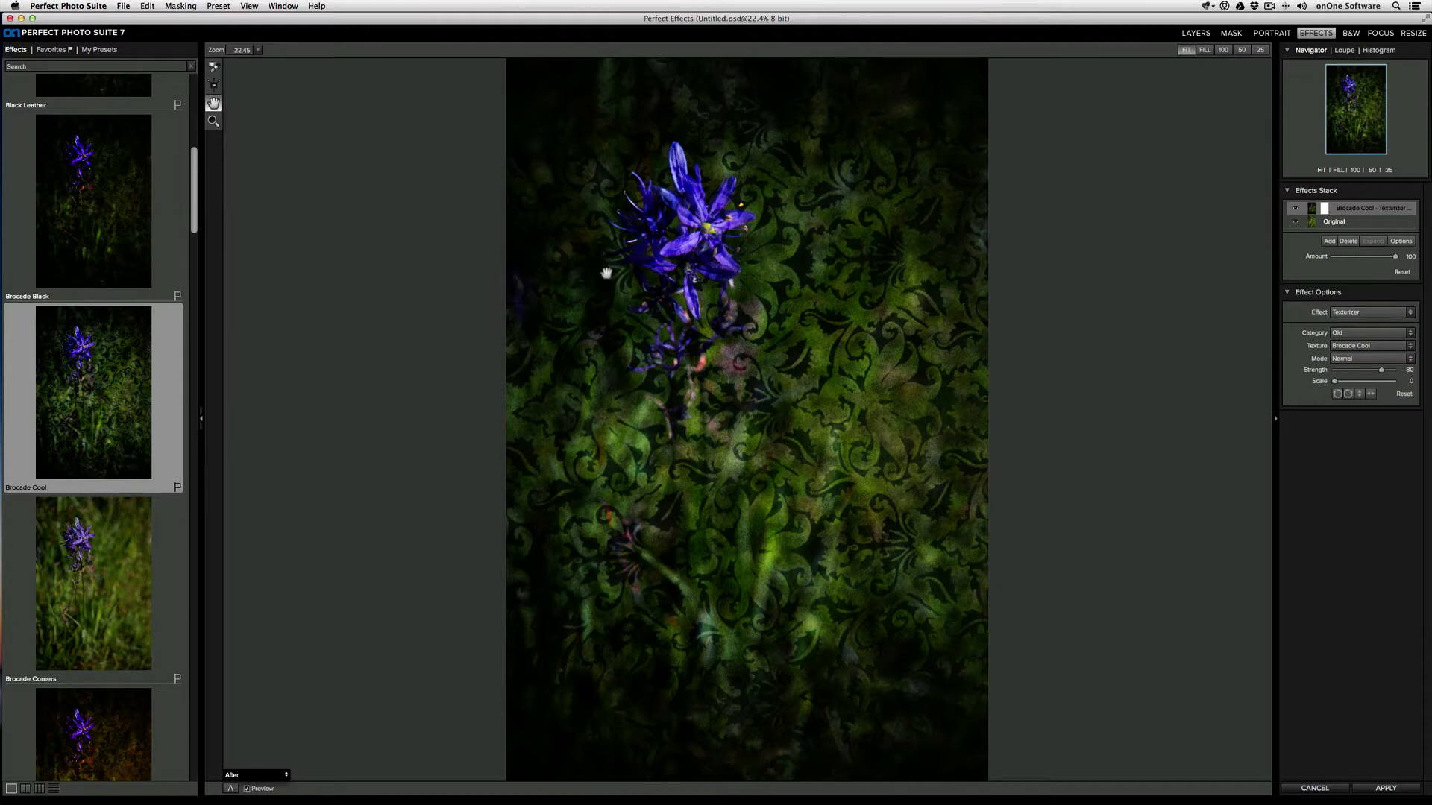
{"action": "mouse_move", "coordinate": [856, 201]}
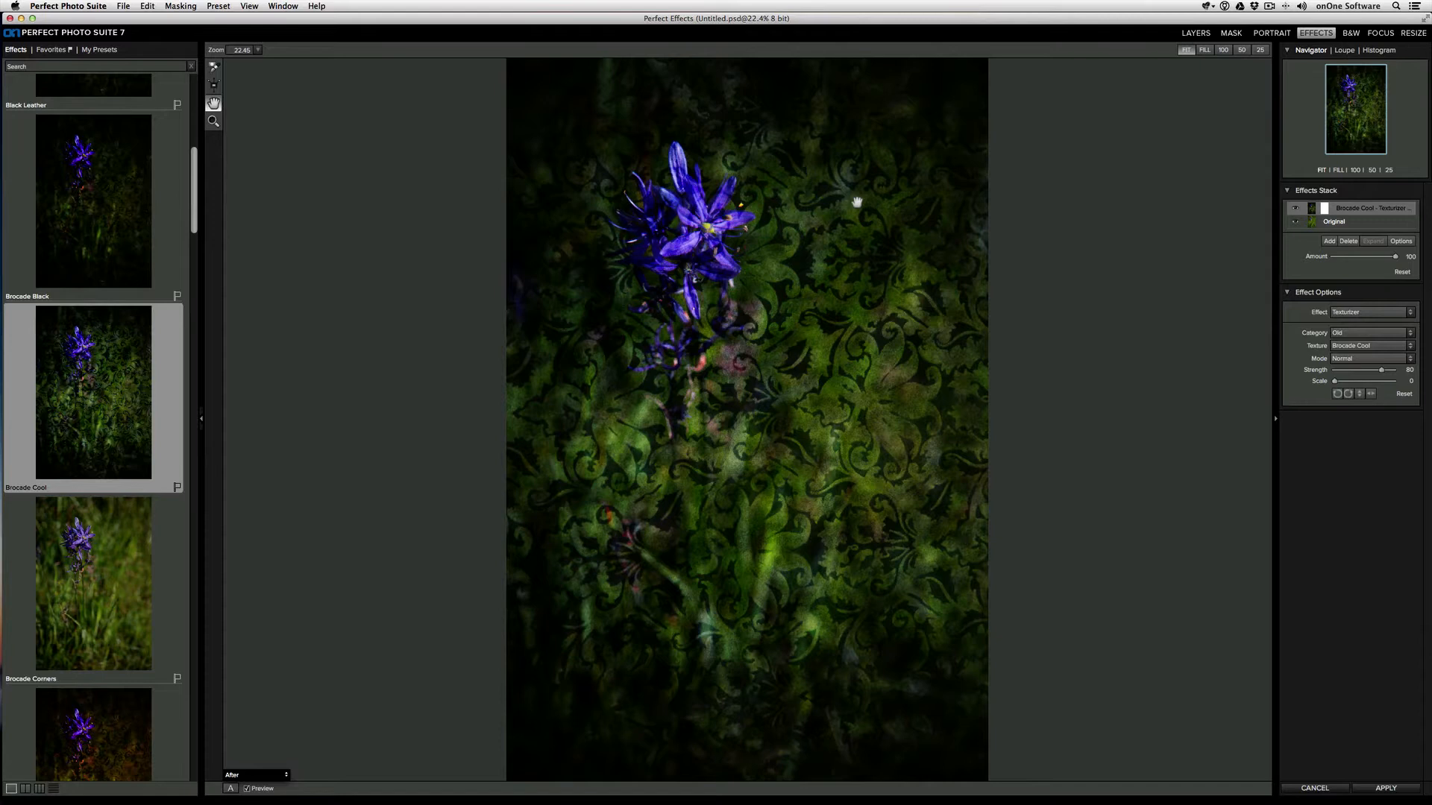
{"action": "mouse_move", "coordinate": [831, 199]}
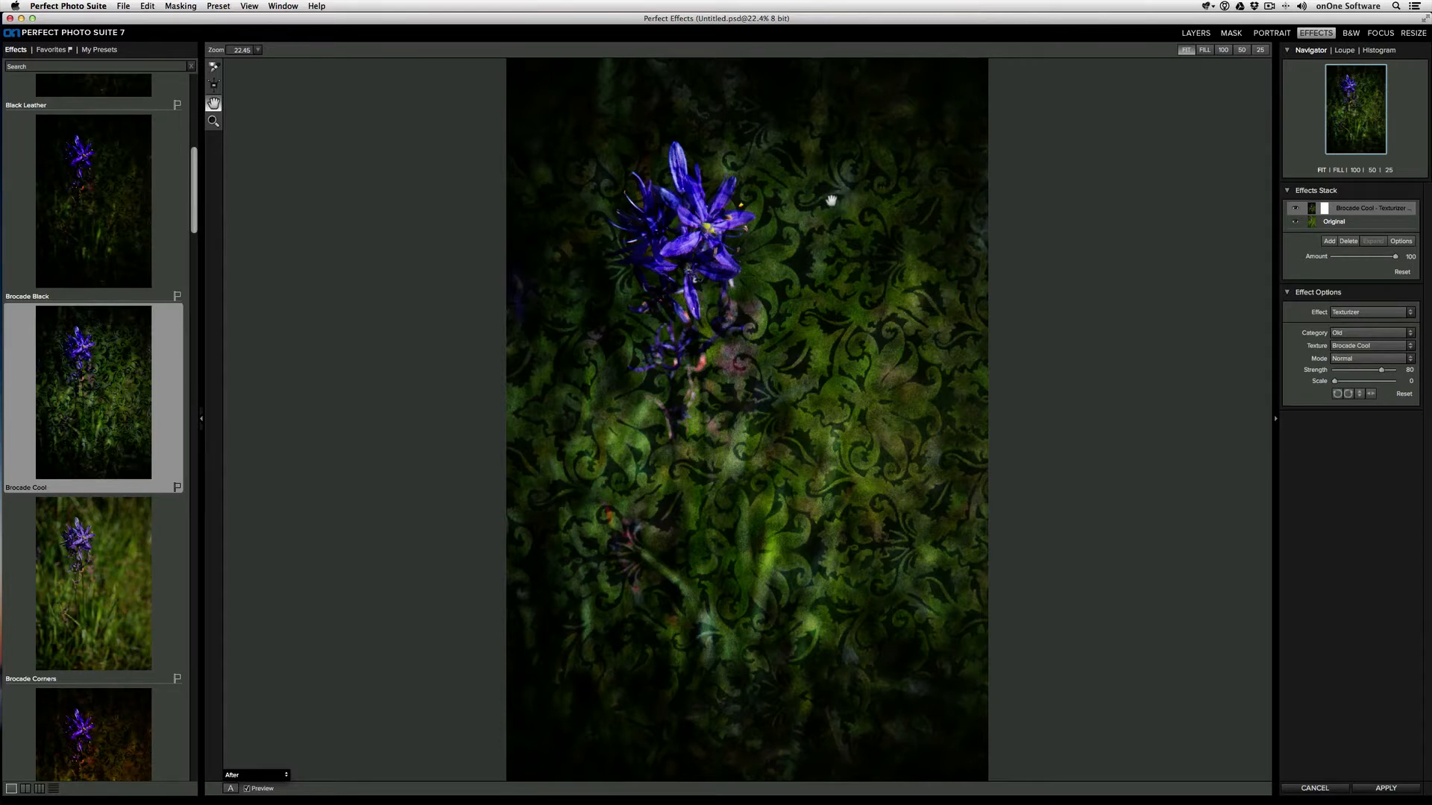
{"action": "mouse_move", "coordinate": [944, 315]}
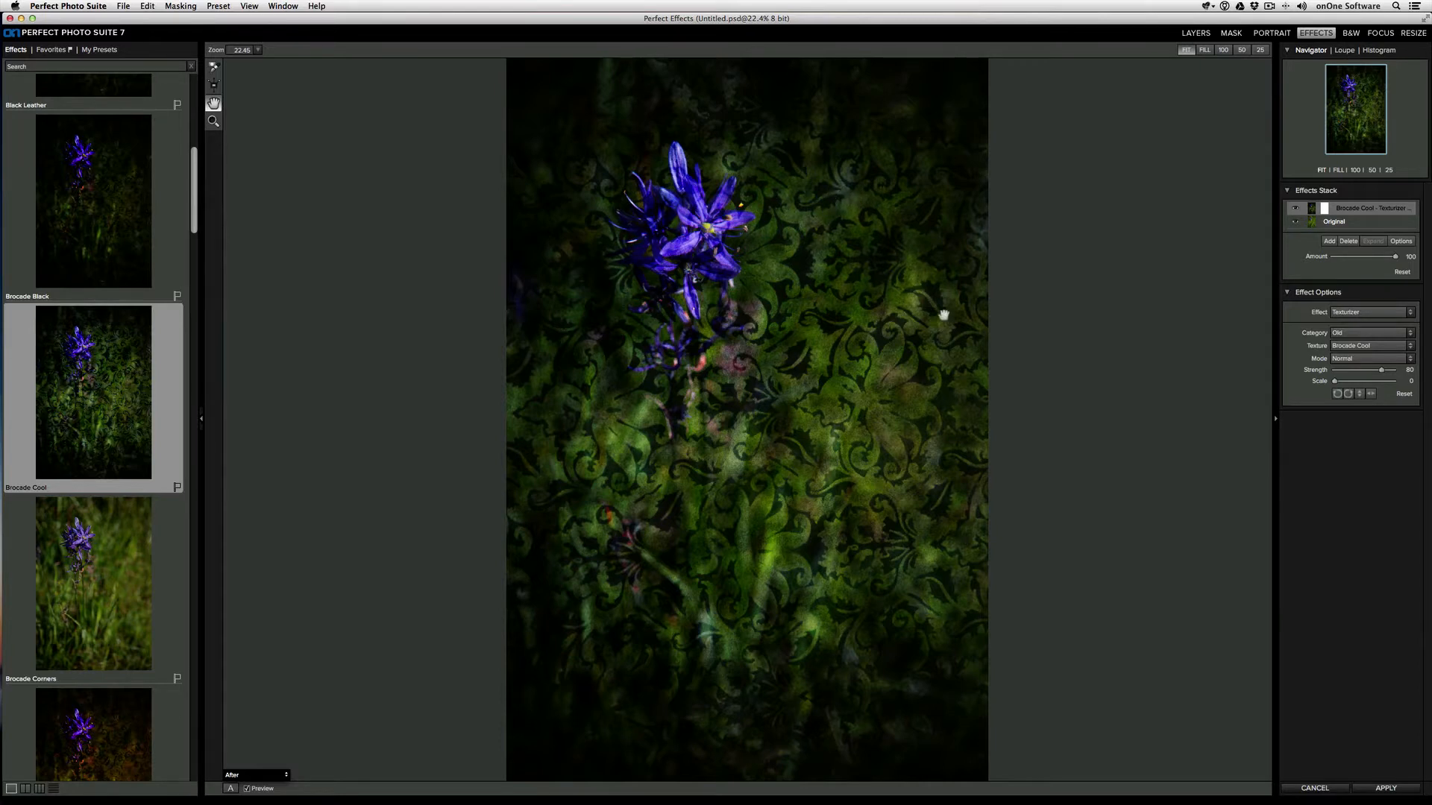
{"action": "mouse_move", "coordinate": [654, 304]}
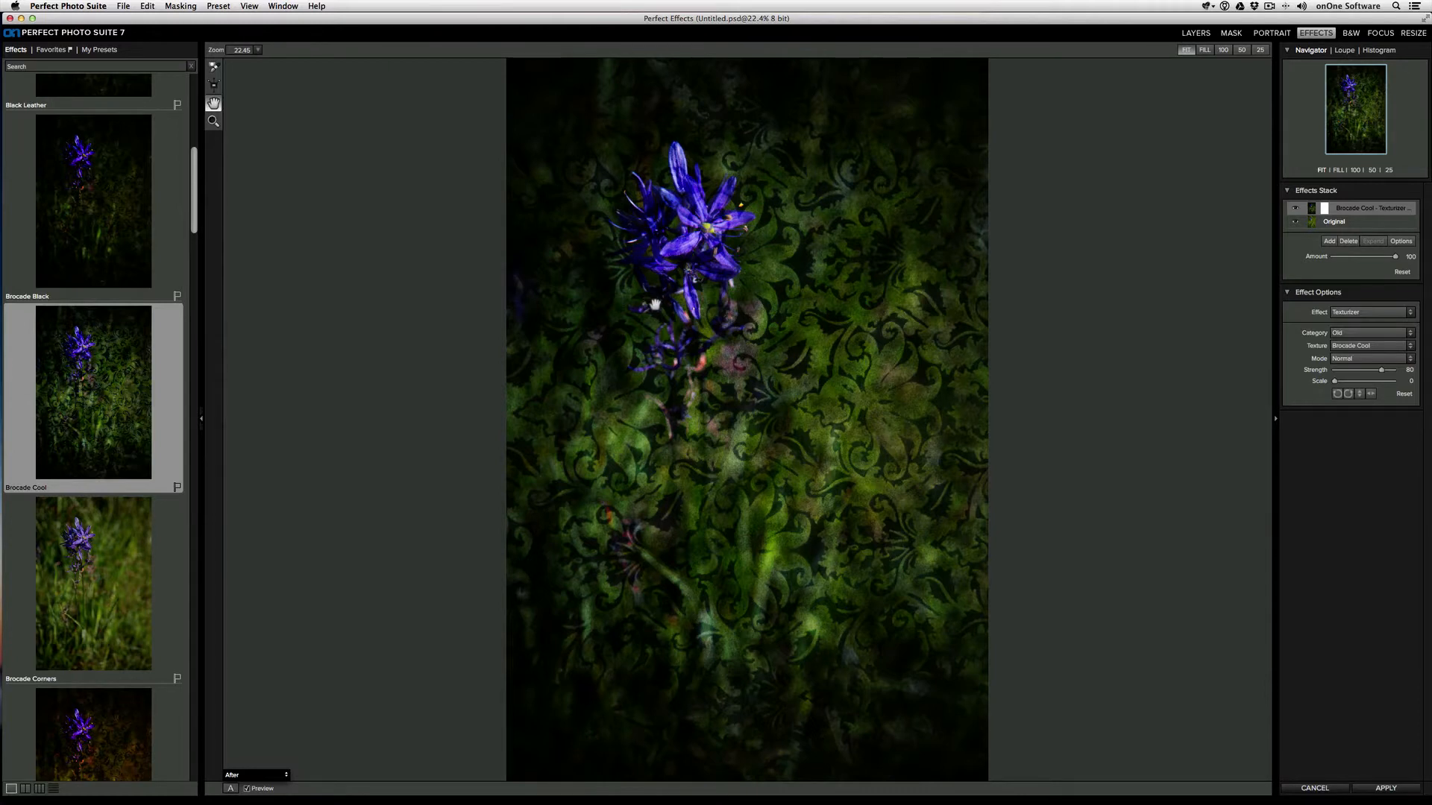
{"action": "mouse_move", "coordinate": [214, 103]}
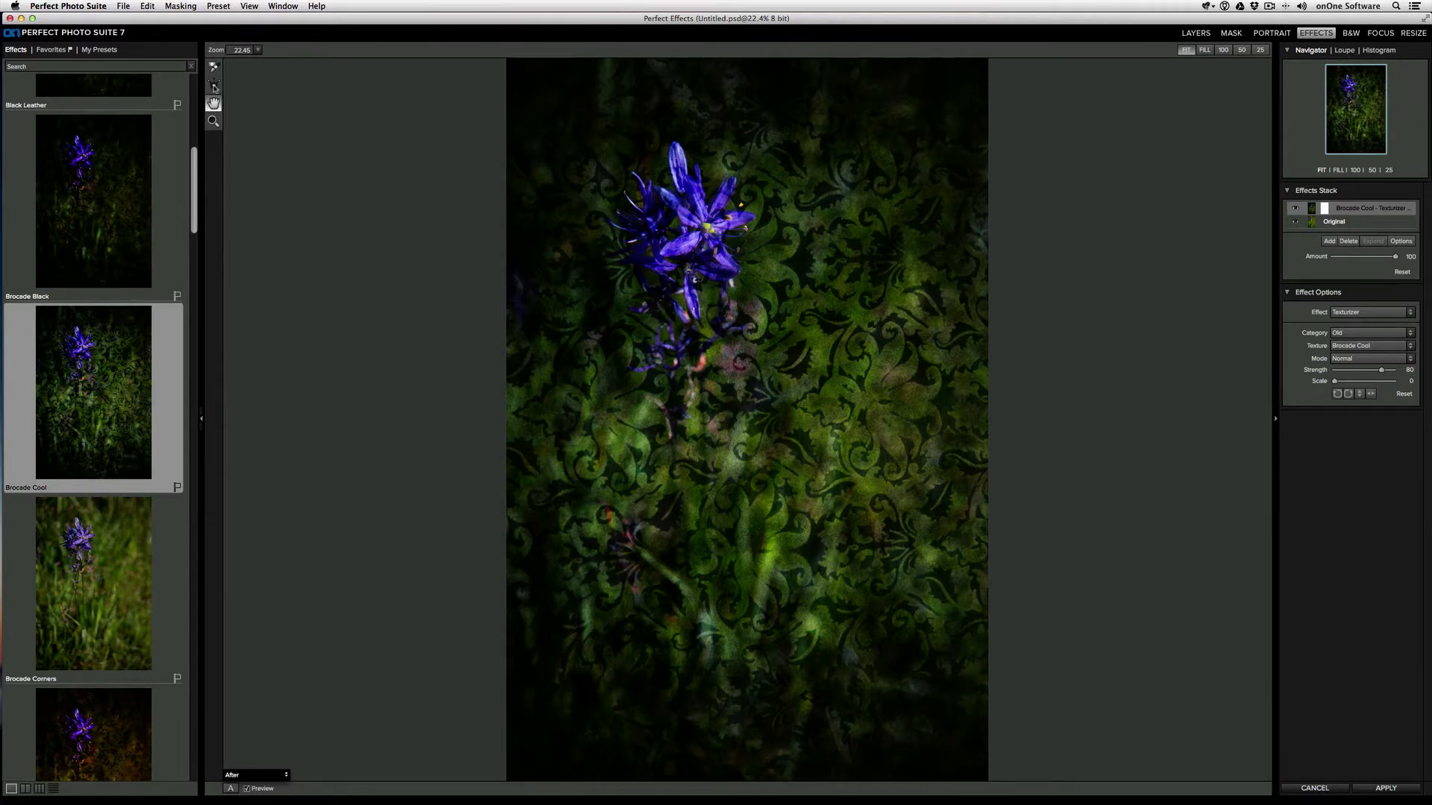
Mask the brocade texture off the flower and grass with the Masking Brush, then add an empty layer
{"action": "left_click", "coordinate": [213, 66]}
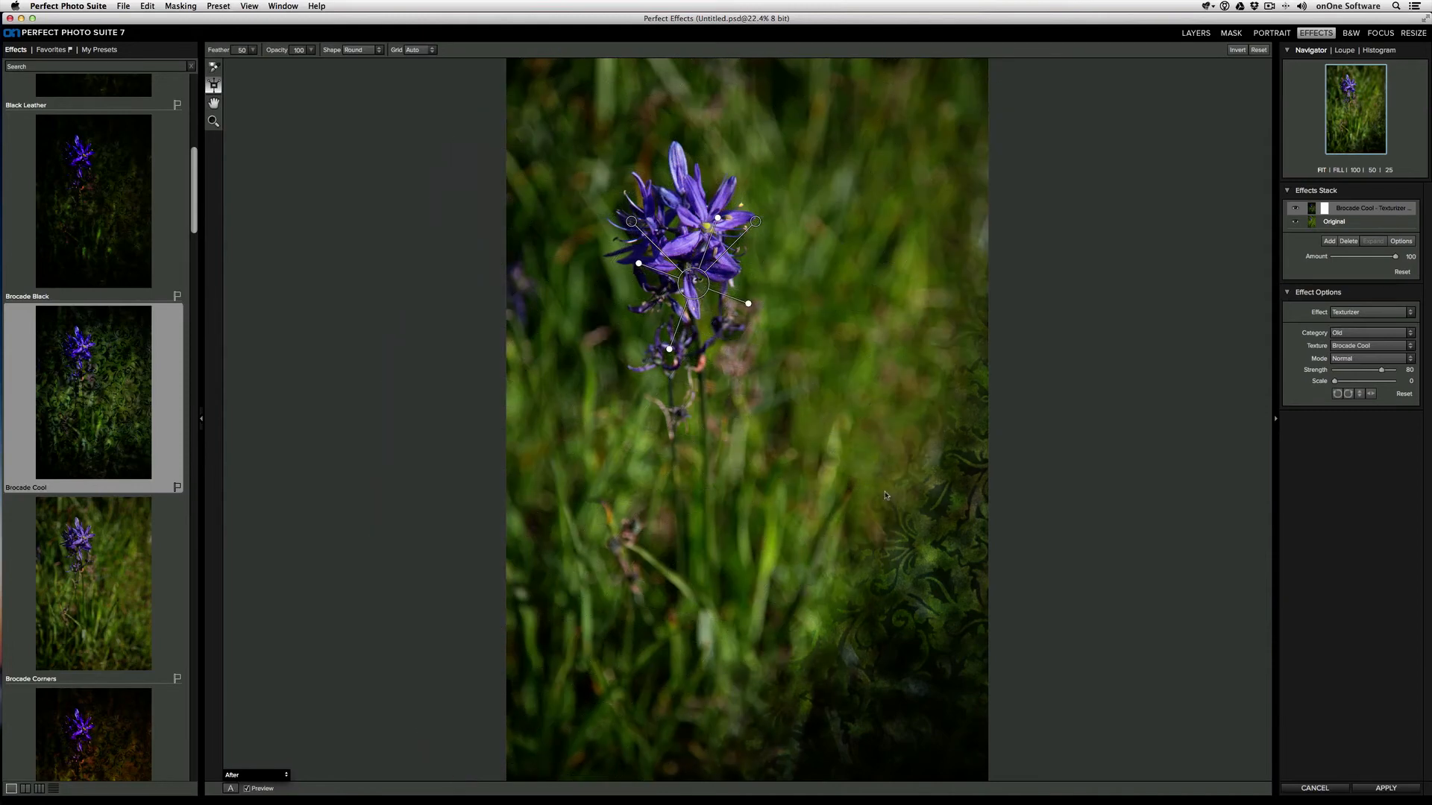
{"action": "mouse_move", "coordinate": [971, 517]}
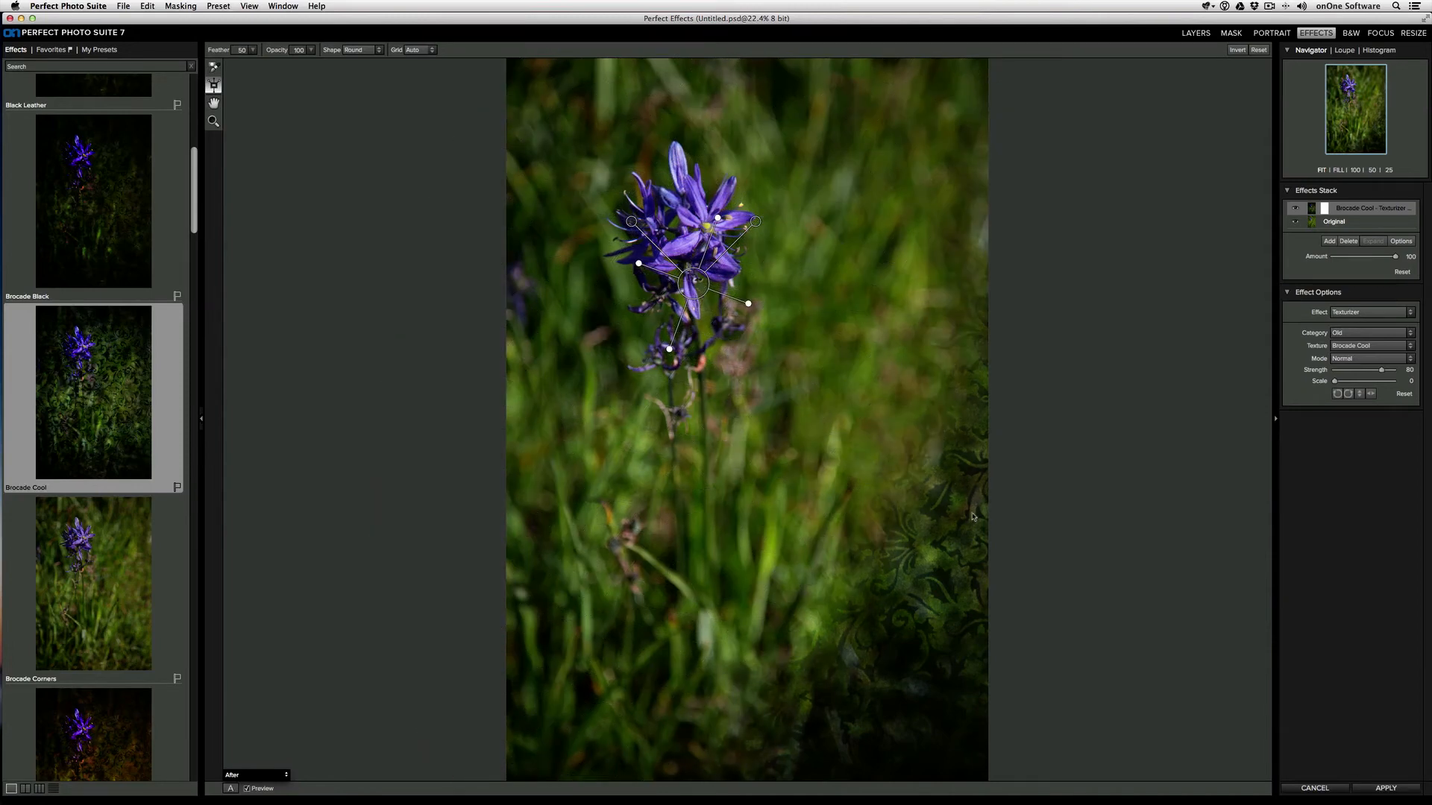
{"action": "mouse_move", "coordinate": [877, 543]}
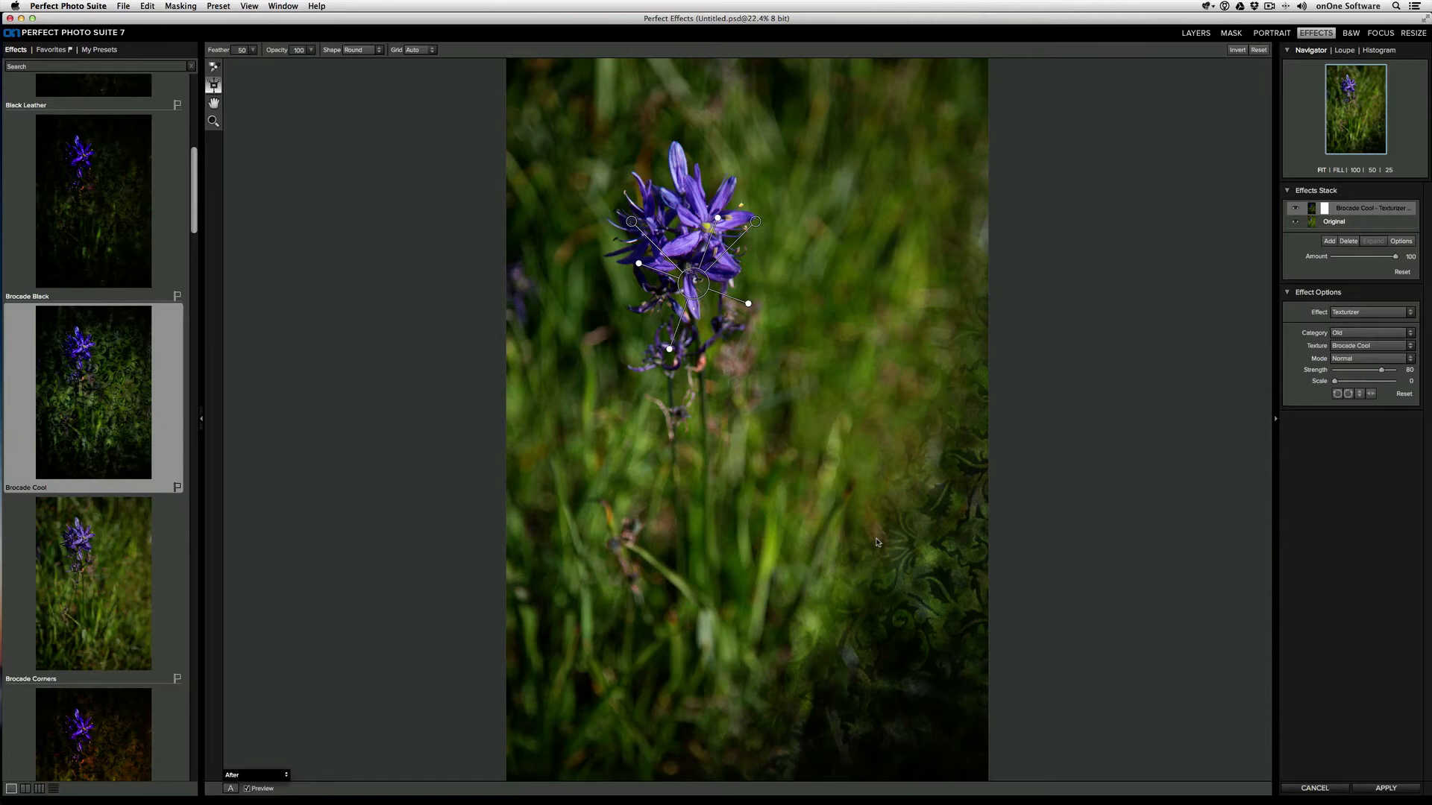
{"action": "mouse_move", "coordinate": [878, 485]}
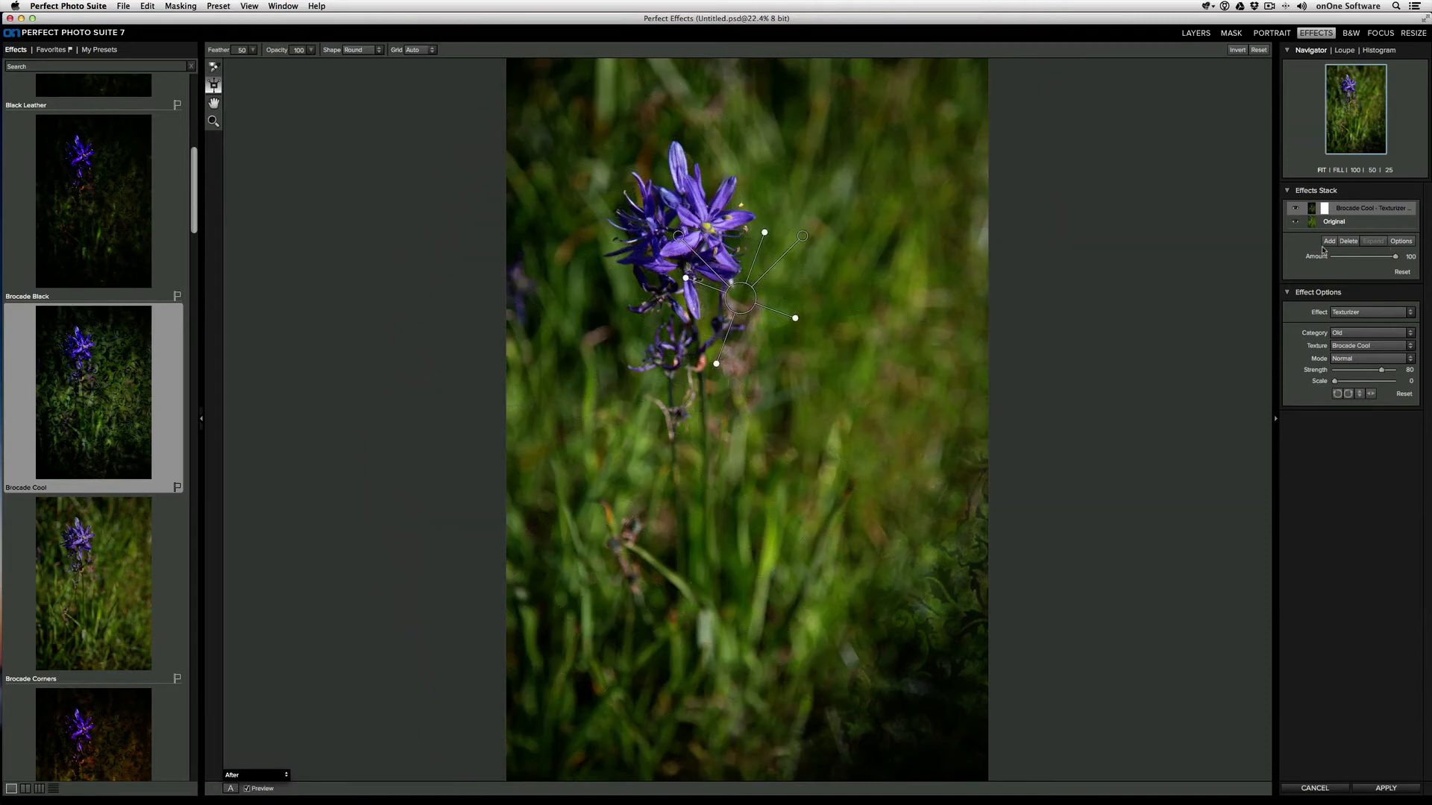
{"action": "left_click", "coordinate": [1328, 253]}
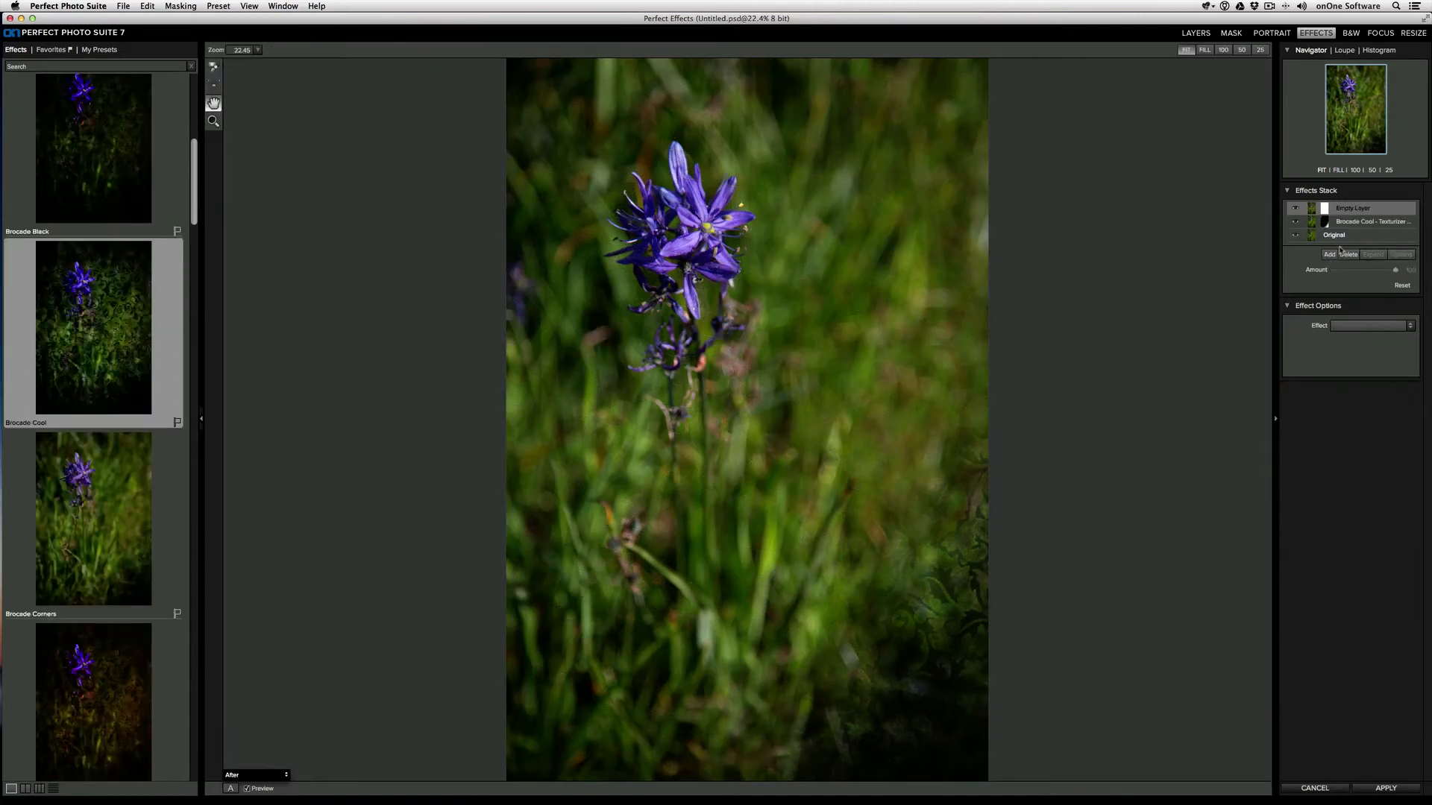
Fill the empty layer with the Dark Text 2 handwritten script texture in Darker mode
{"action": "scroll", "scroll_direction": "down", "scroll_amount": 3}
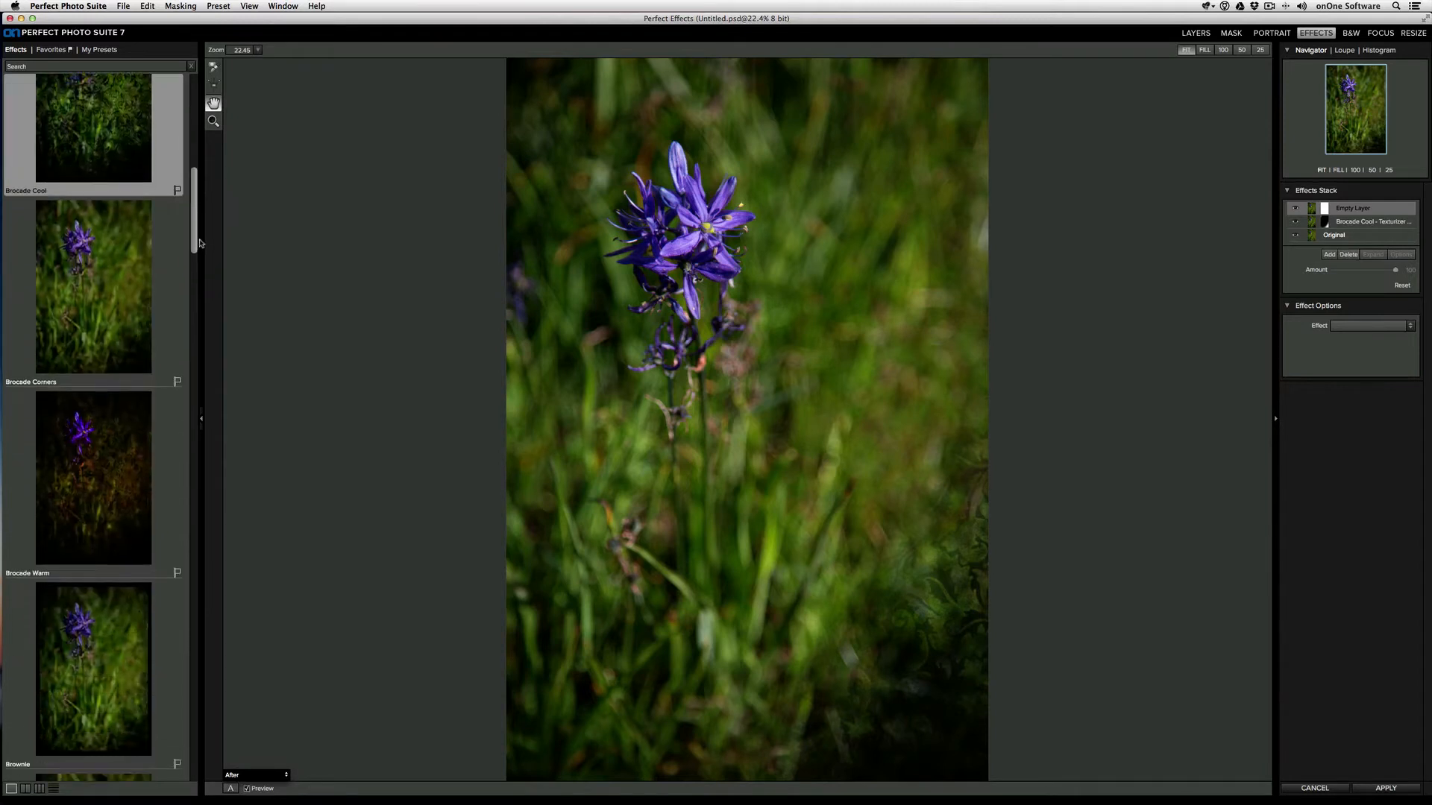
{"action": "scroll", "scroll_direction": "down", "scroll_amount": 3}
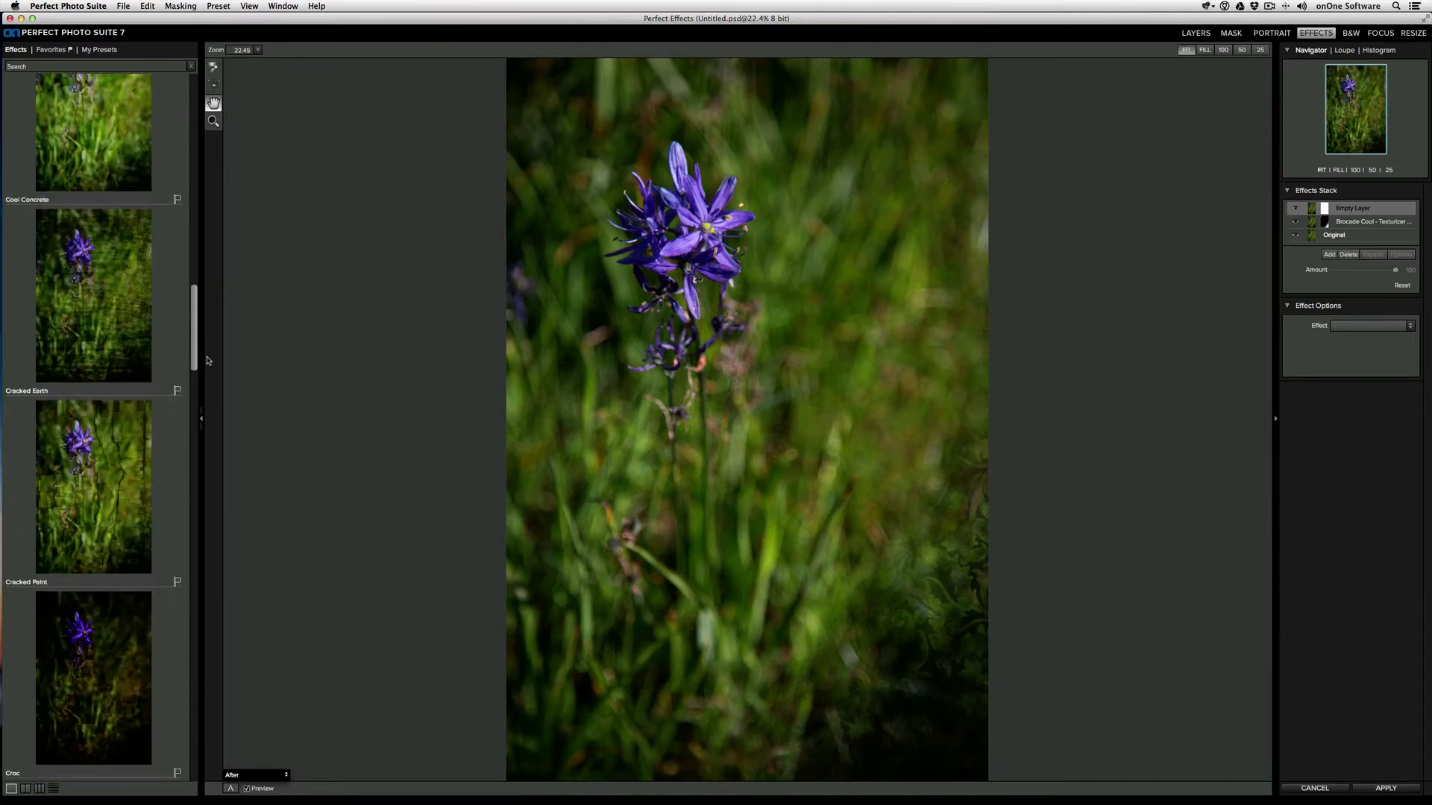
{"action": "scroll", "scroll_direction": "down", "scroll_amount": 3}
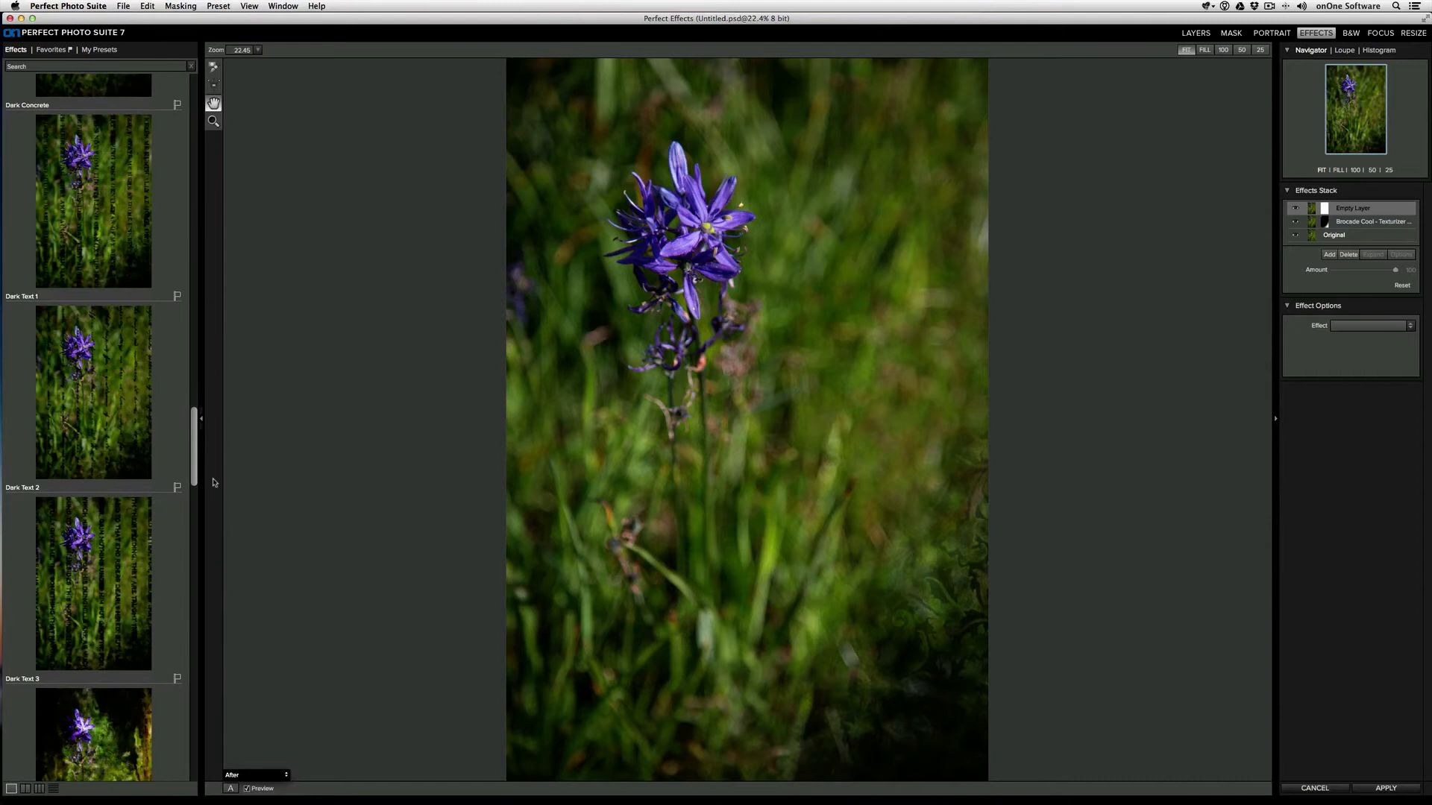
{"action": "scroll", "scroll_direction": "up", "scroll_amount": 3}
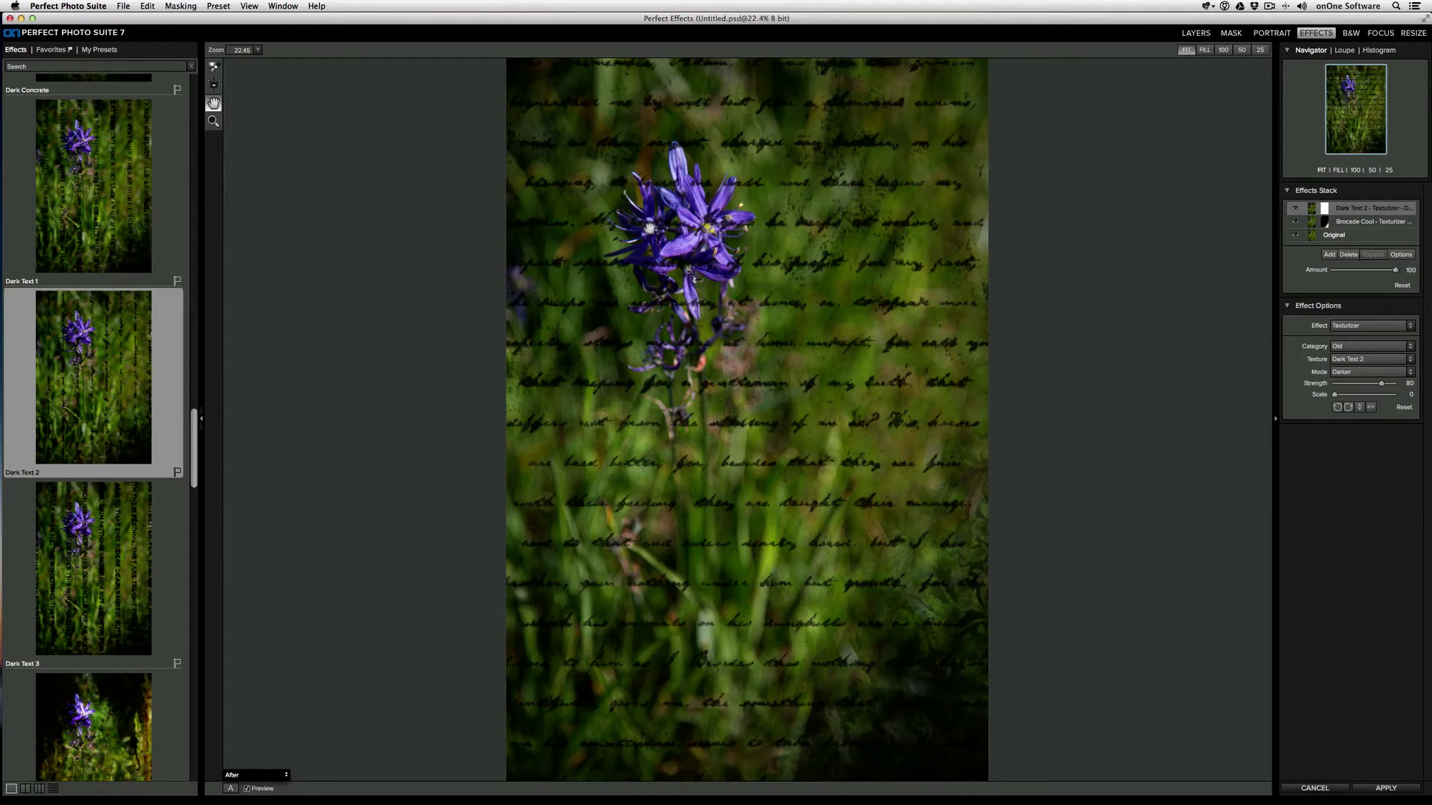
Mask the script text off the photo's left side and lower the layer Amount to 65
{"action": "left_click", "coordinate": [213, 82]}
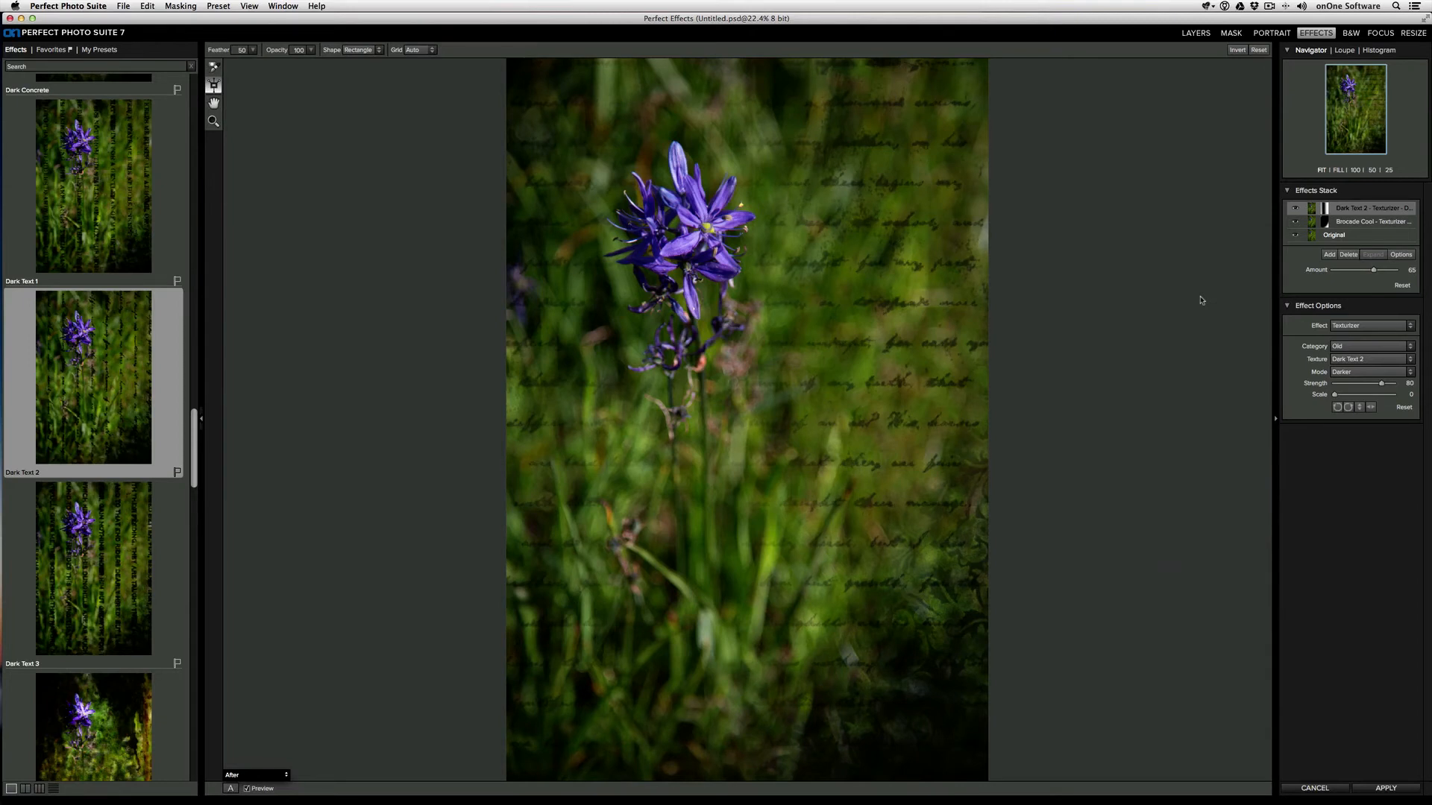
{"action": "mouse_move", "coordinate": [1354, 243]}
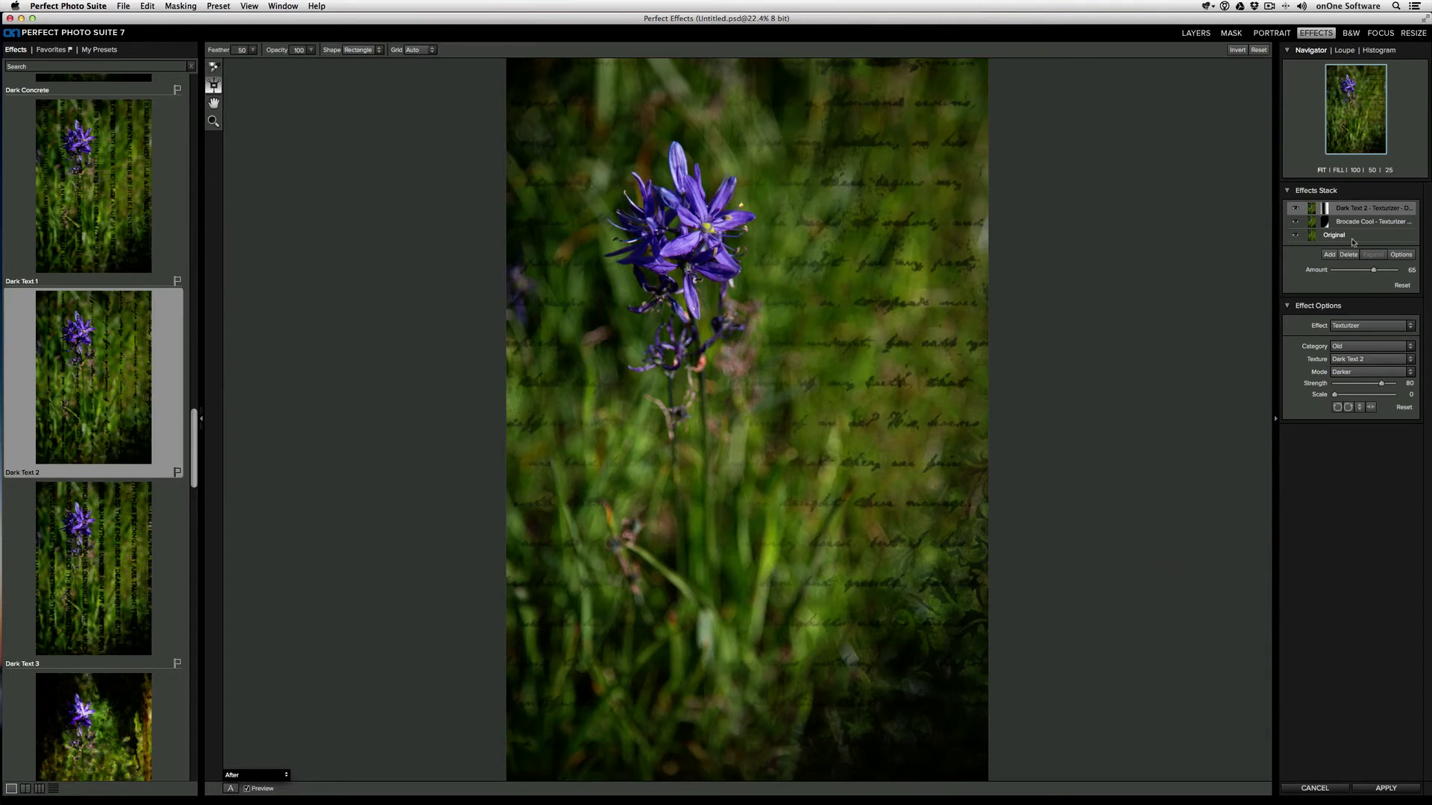
Add a third layer and apply the Rice Paper Light texture for a grungy paper border
{"action": "left_click", "coordinate": [1329, 255]}
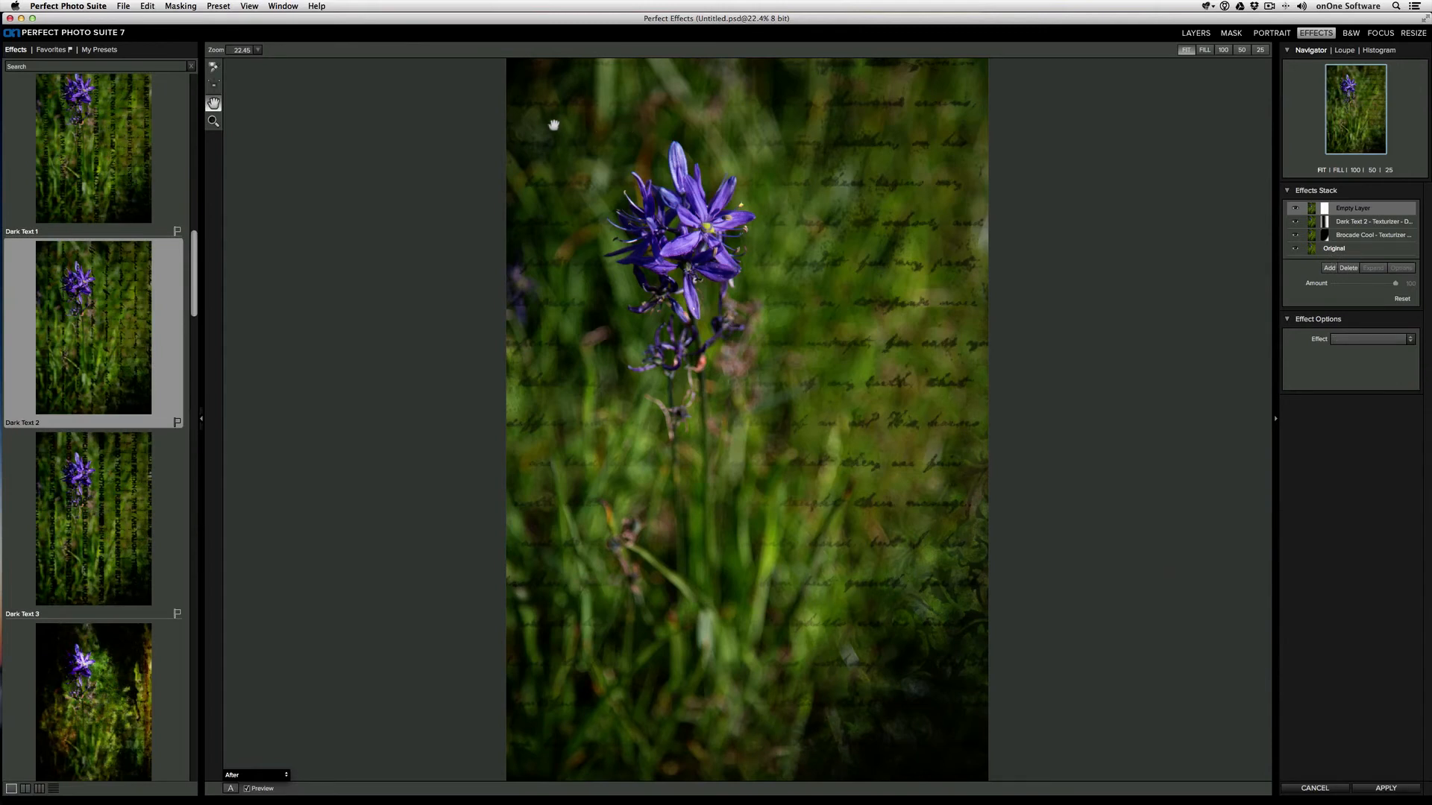
{"action": "mouse_move", "coordinate": [548, 249]}
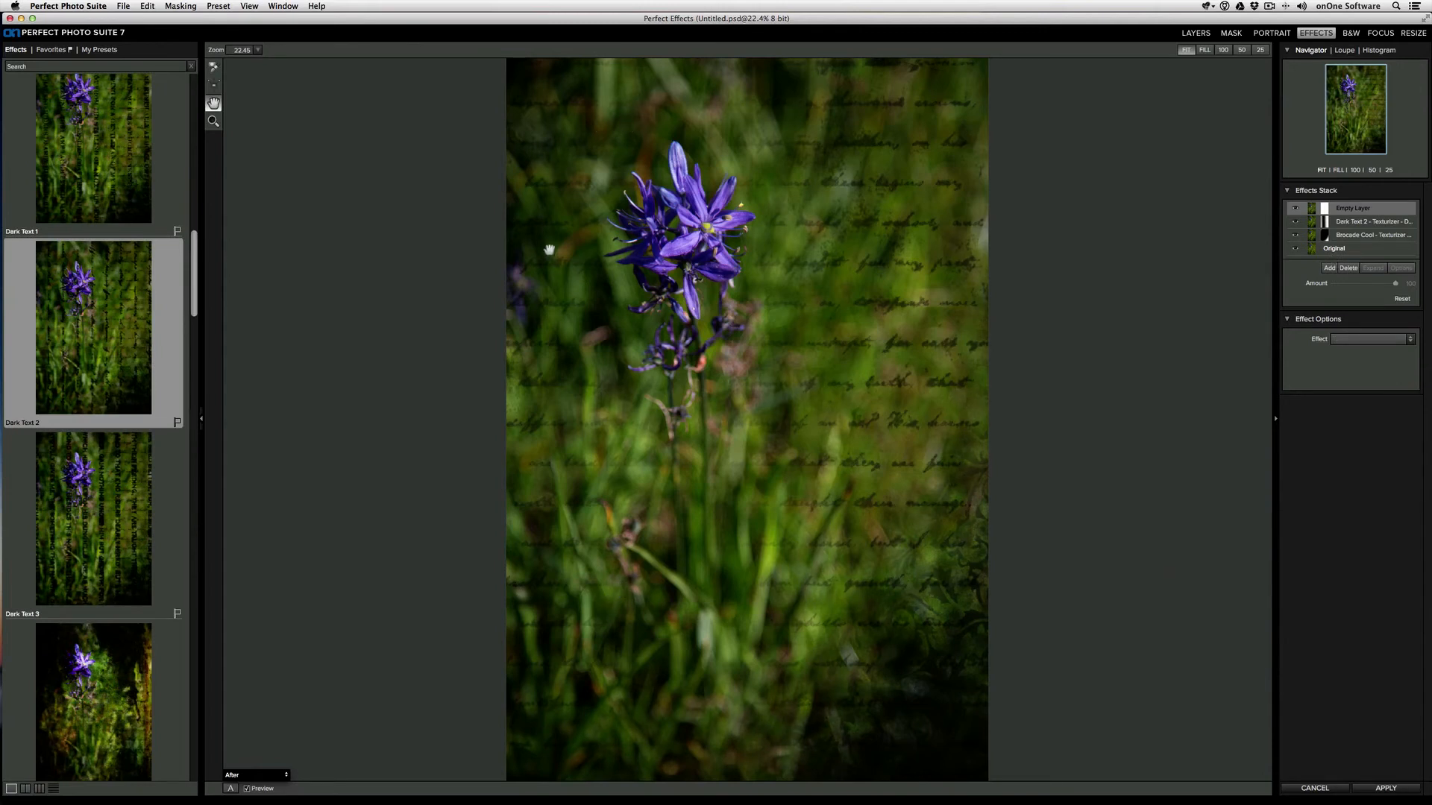
{"action": "mouse_move", "coordinate": [198, 287]}
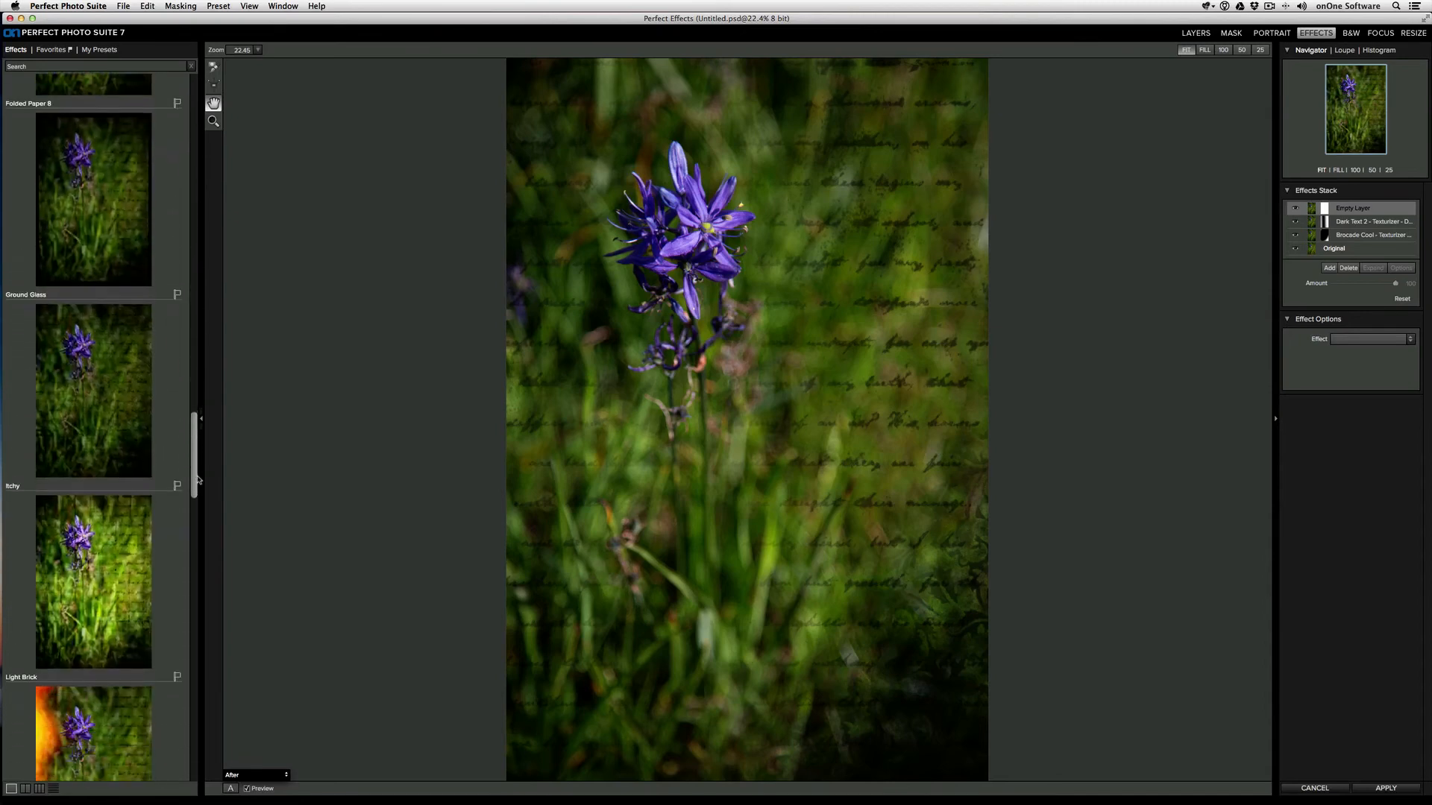
{"action": "scroll", "scroll_direction": "down", "scroll_amount": 3}
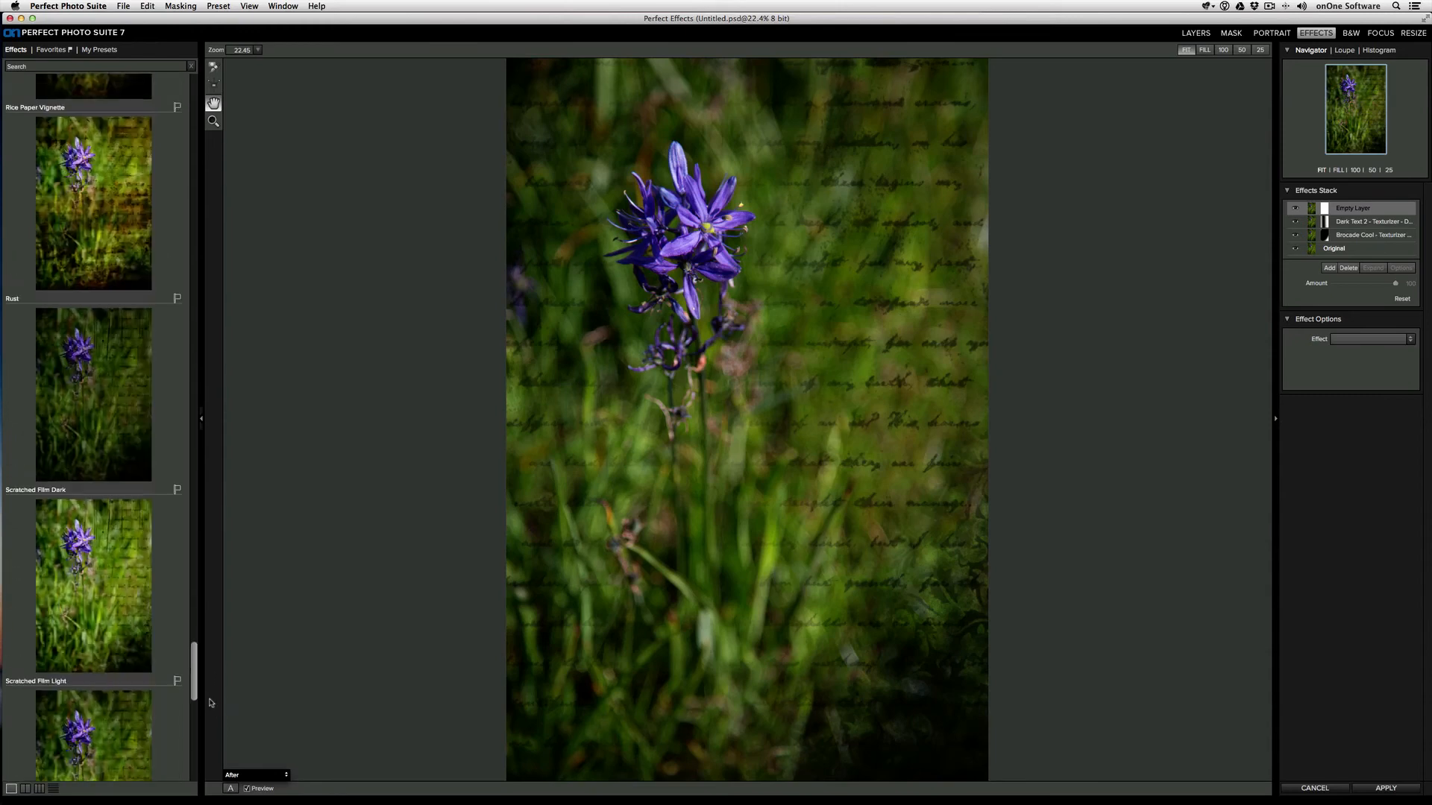
{"action": "scroll", "scroll_direction": "up", "scroll_amount": 3}
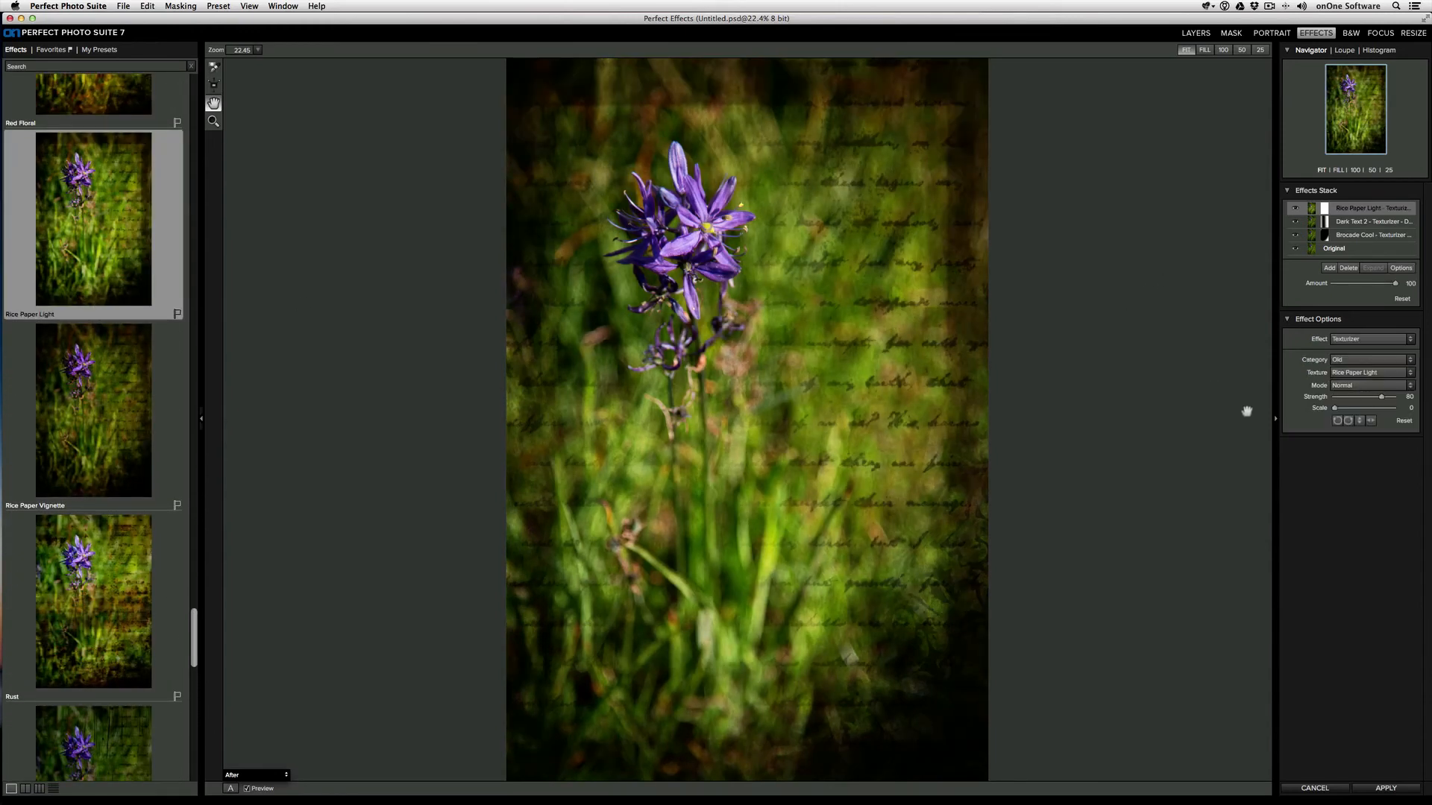
{"action": "mouse_move", "coordinate": [717, 139]}
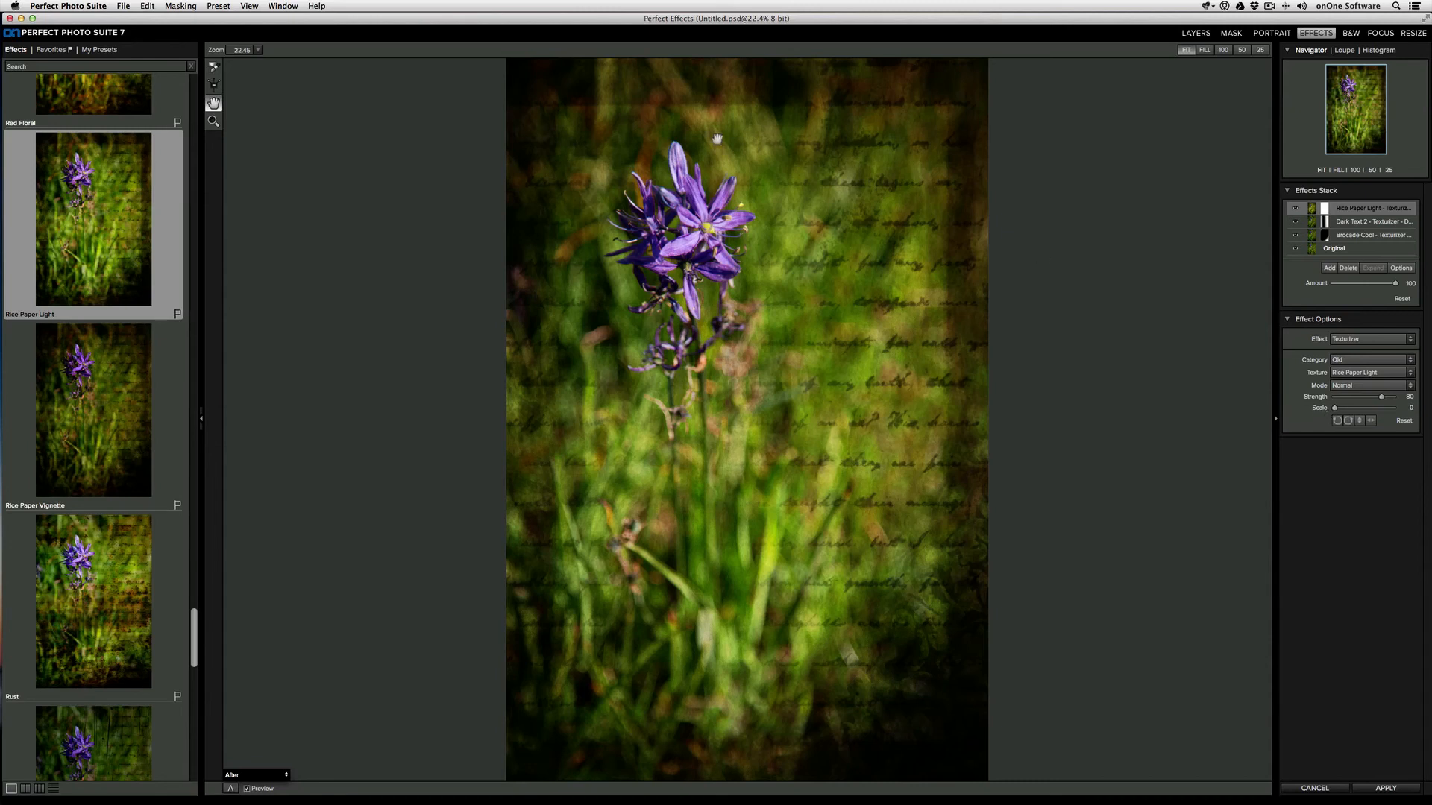
{"action": "mouse_move", "coordinate": [836, 649]}
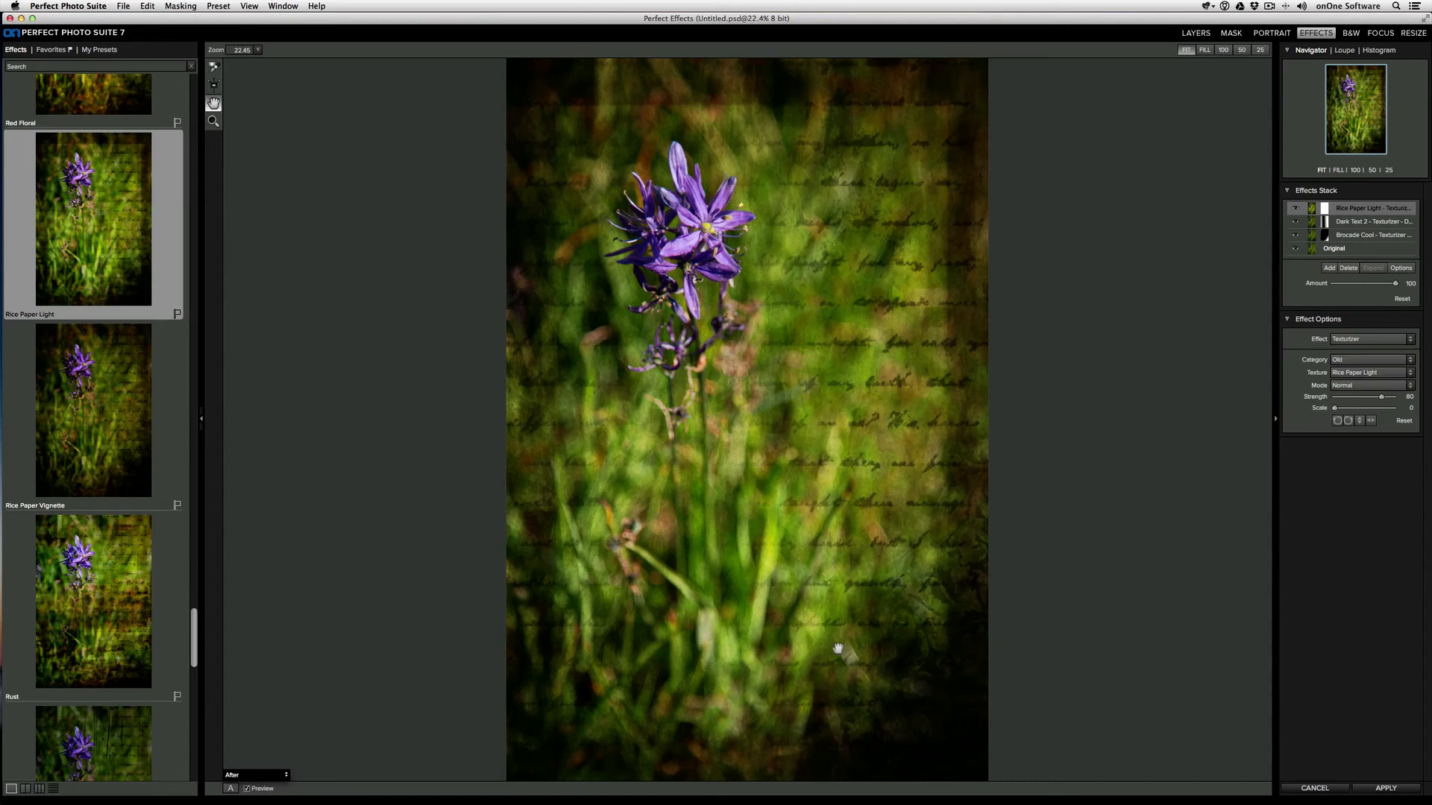
{"action": "mouse_move", "coordinate": [1166, 579]}
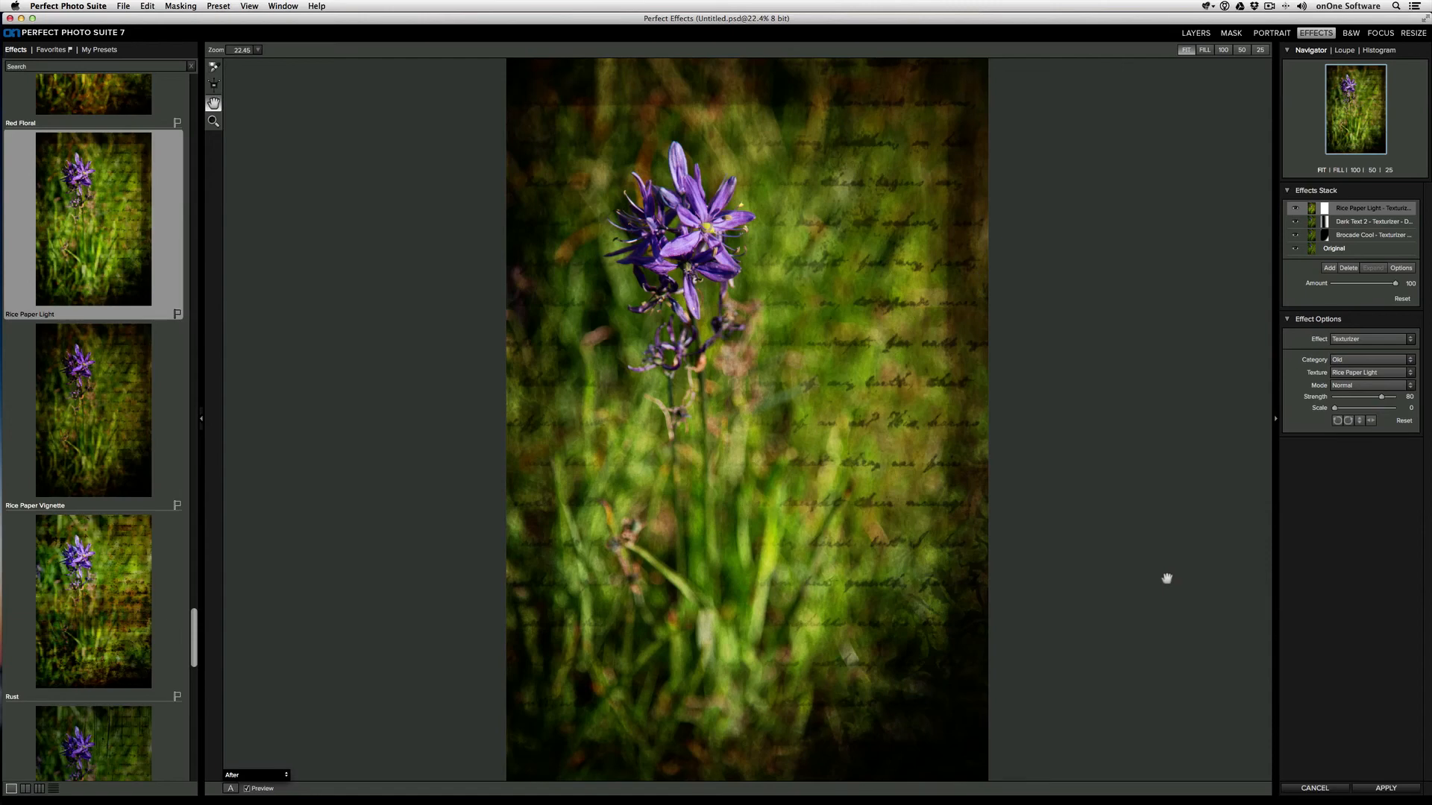
{"action": "mouse_move", "coordinate": [280, 437]}
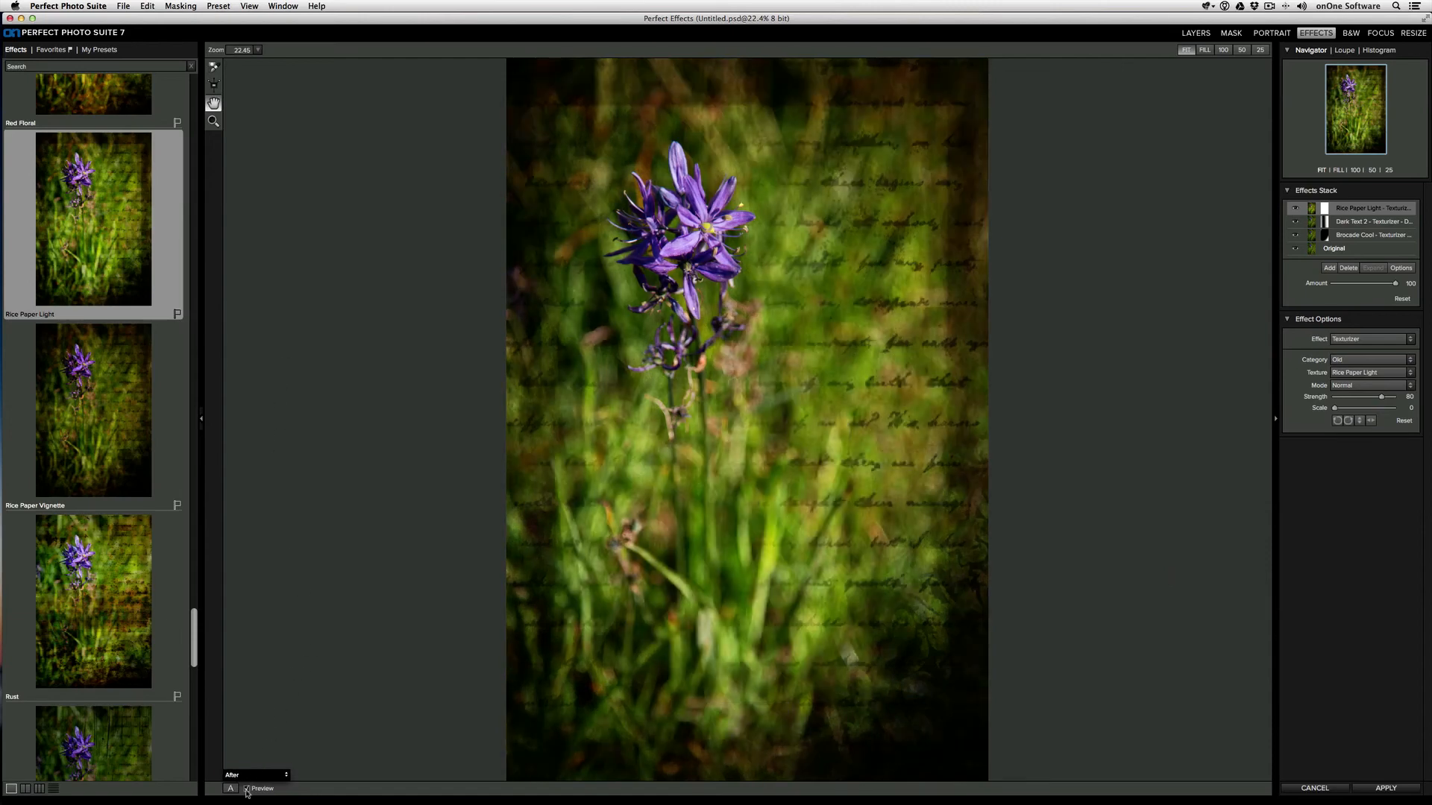
{"action": "left_click", "coordinate": [249, 788]}
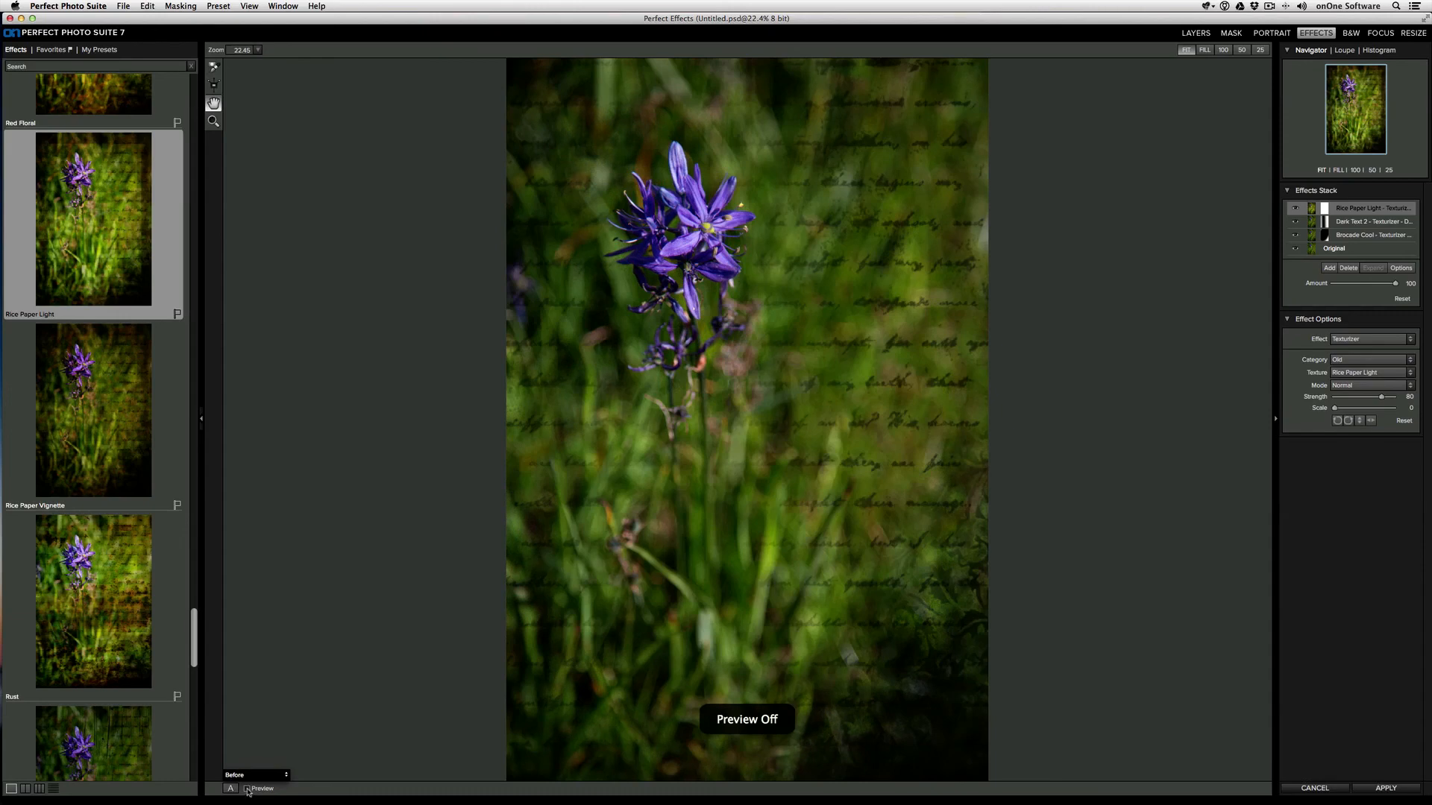
{"action": "left_click", "coordinate": [246, 789]}
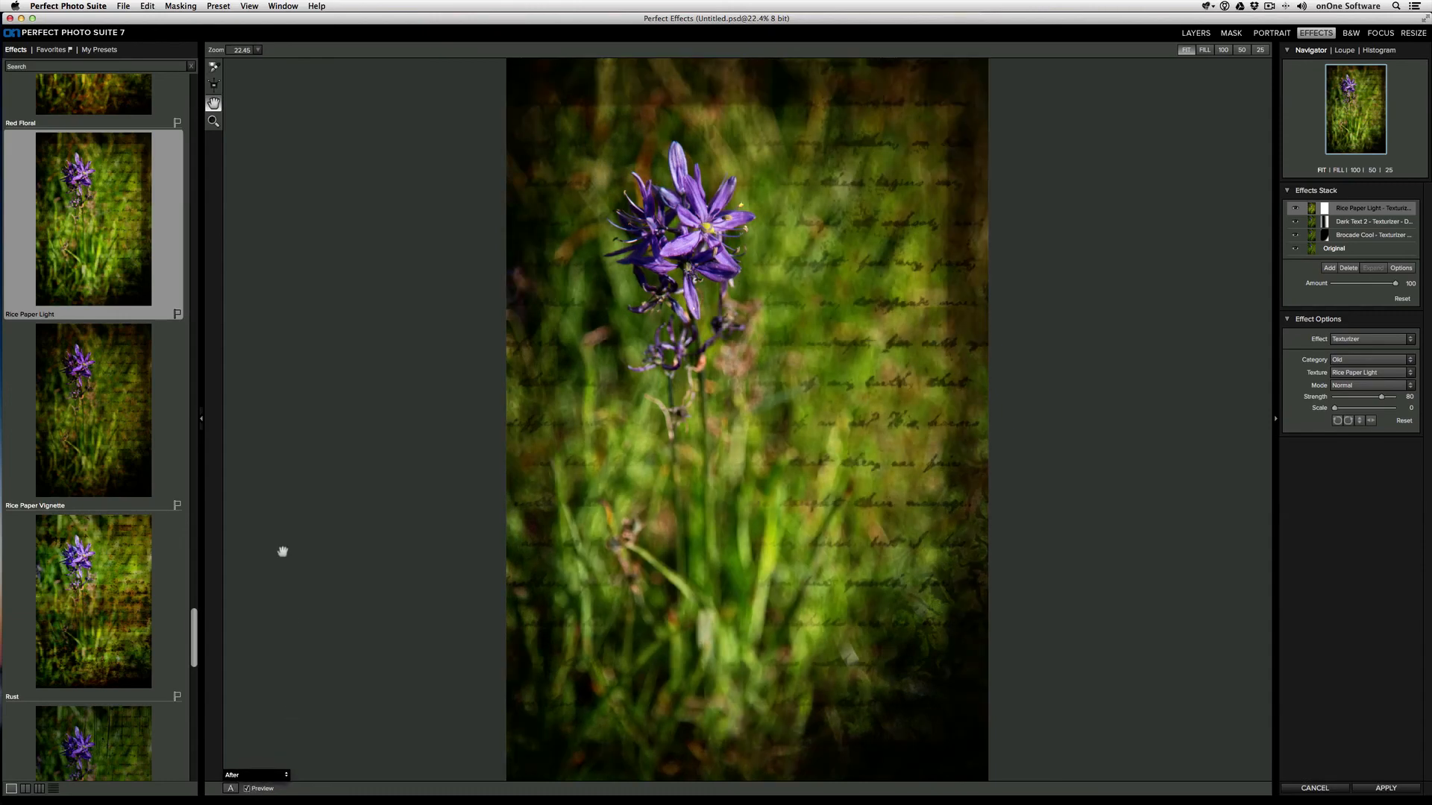